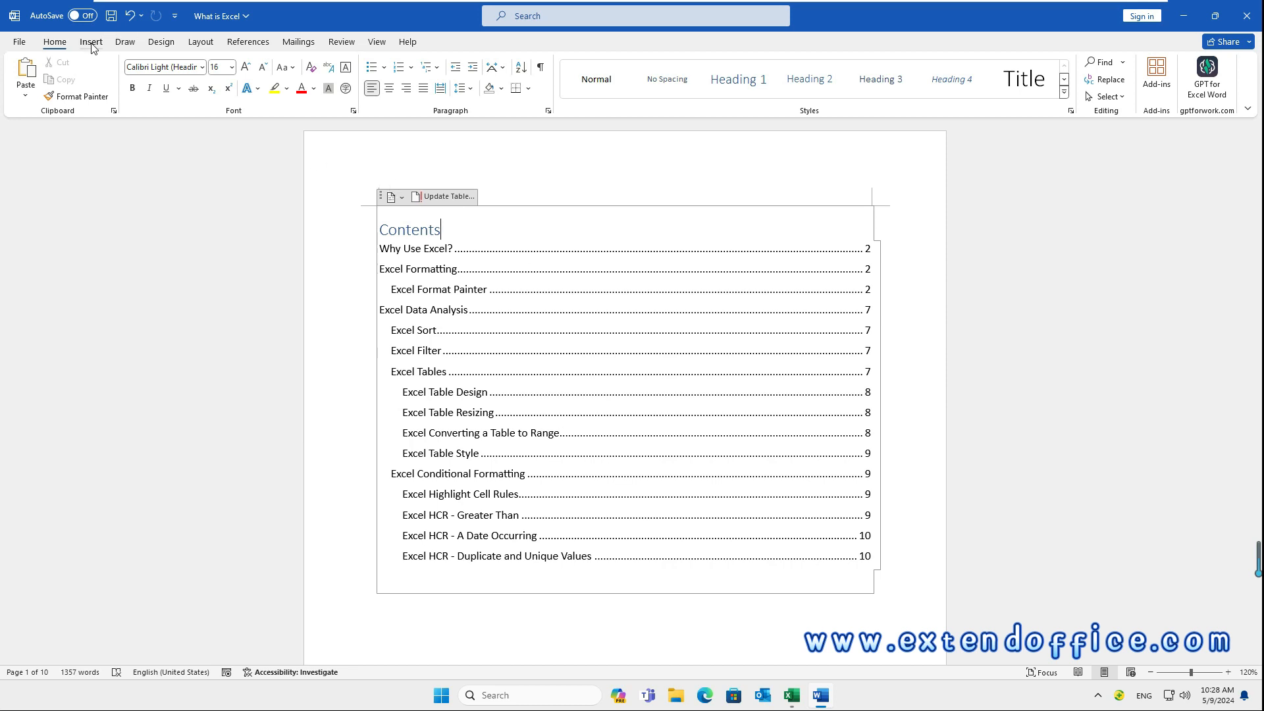
Step: Open the contents page header from the Insert tab, showing page number 1
left_click(90, 41)
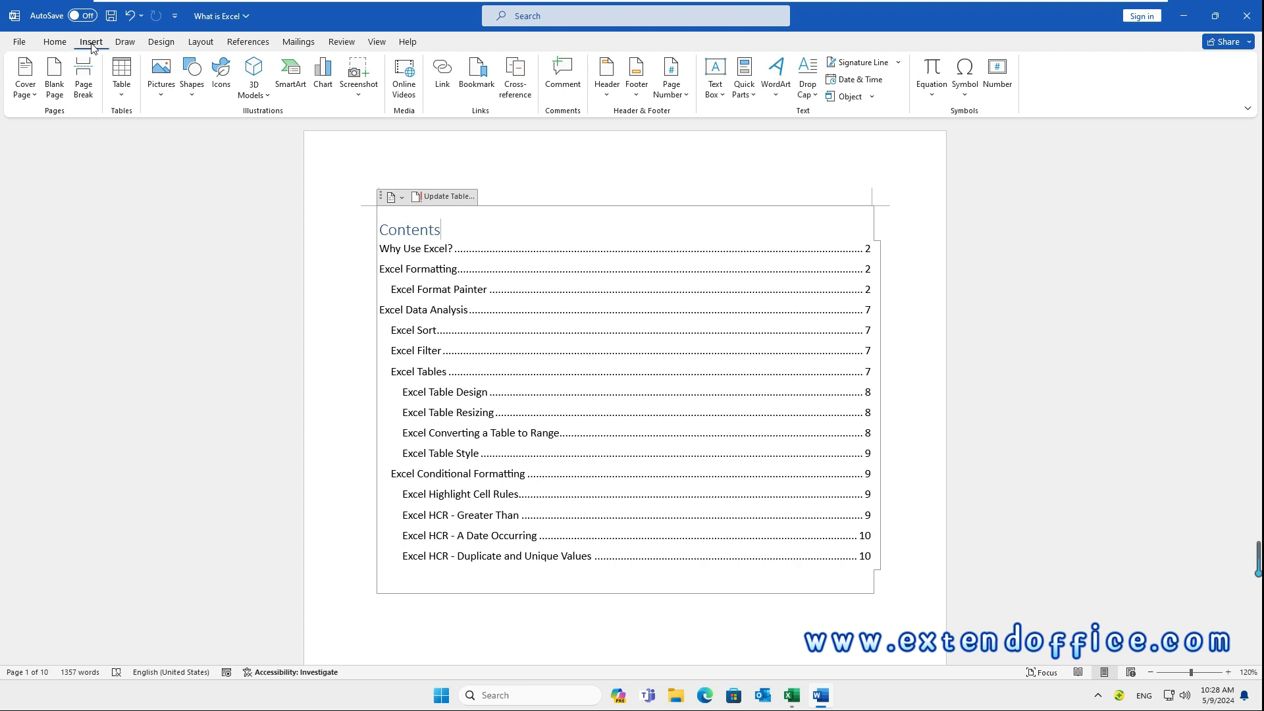
left_click(671, 76)
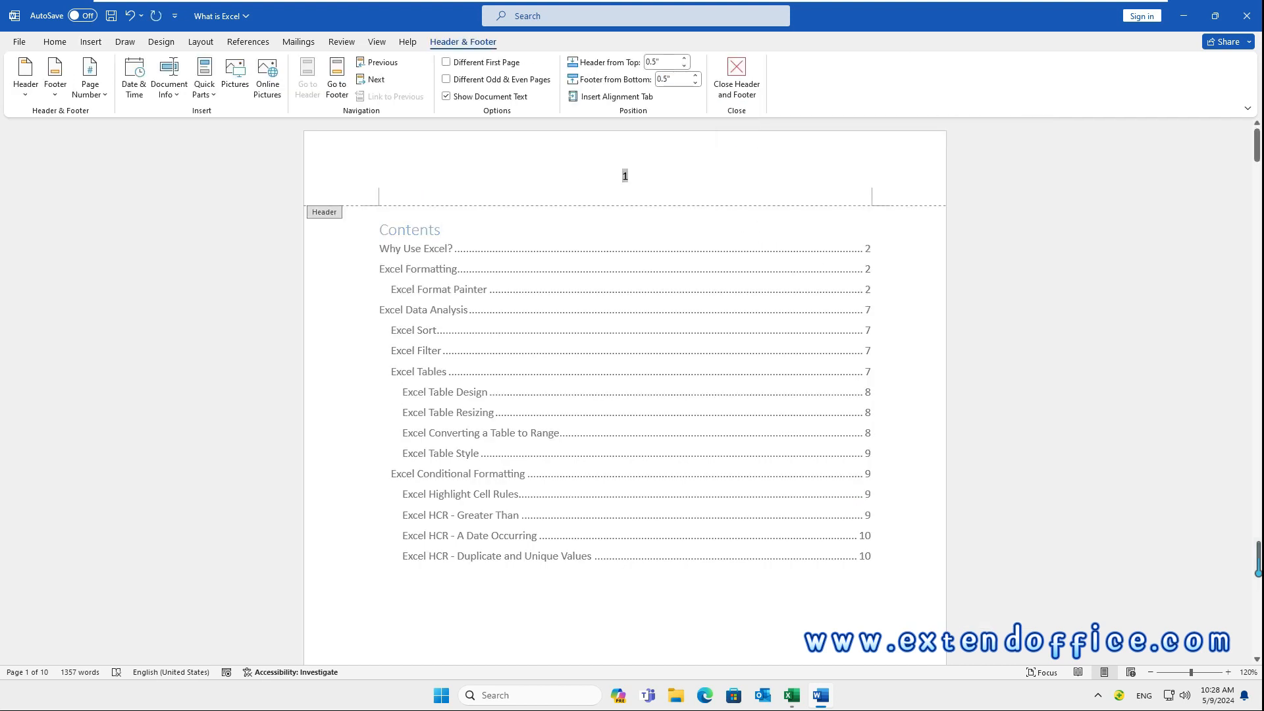
scroll("down", 3)
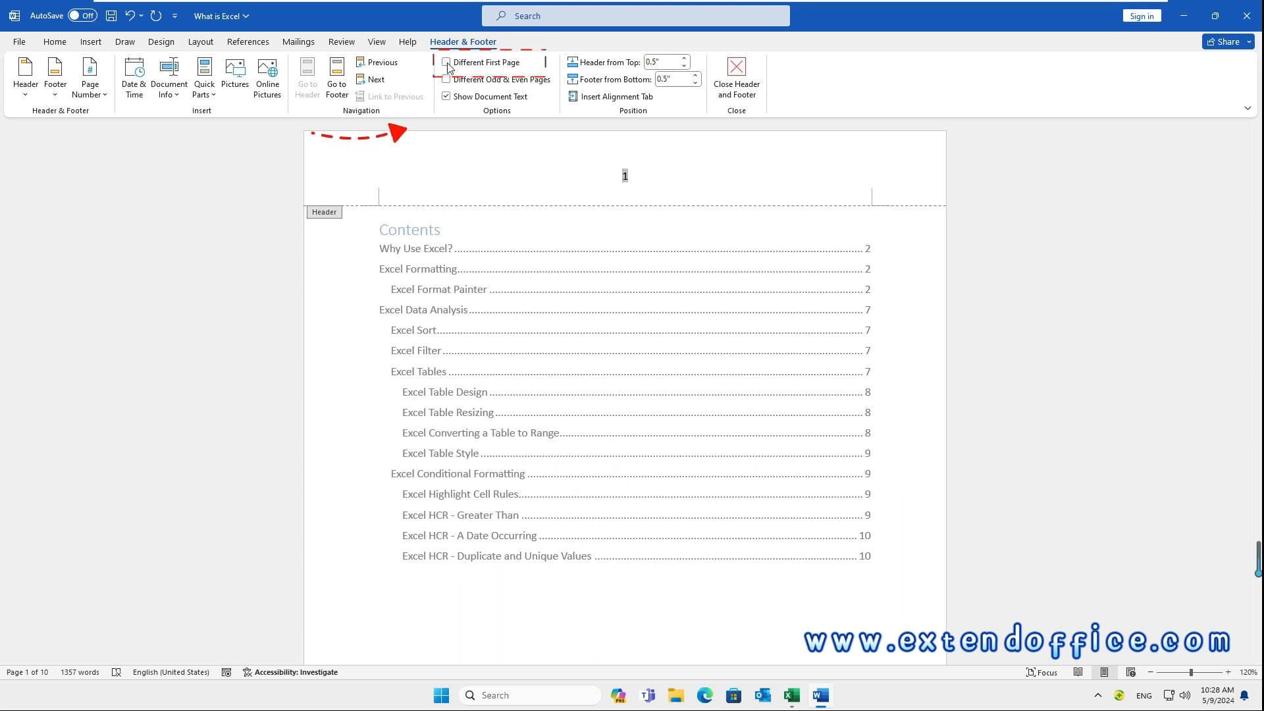
Step: Enable Different First Page, start numbering at 0, and close the header
left_click(446, 61)
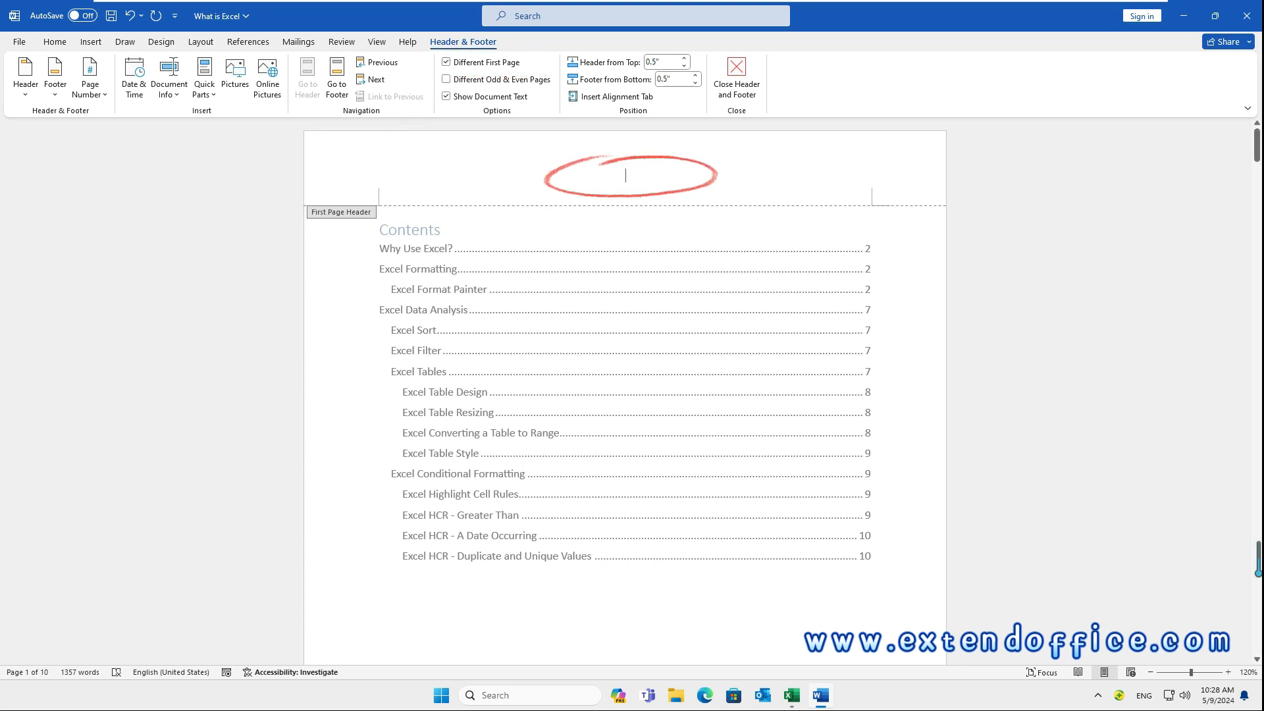
left_click(90, 77)
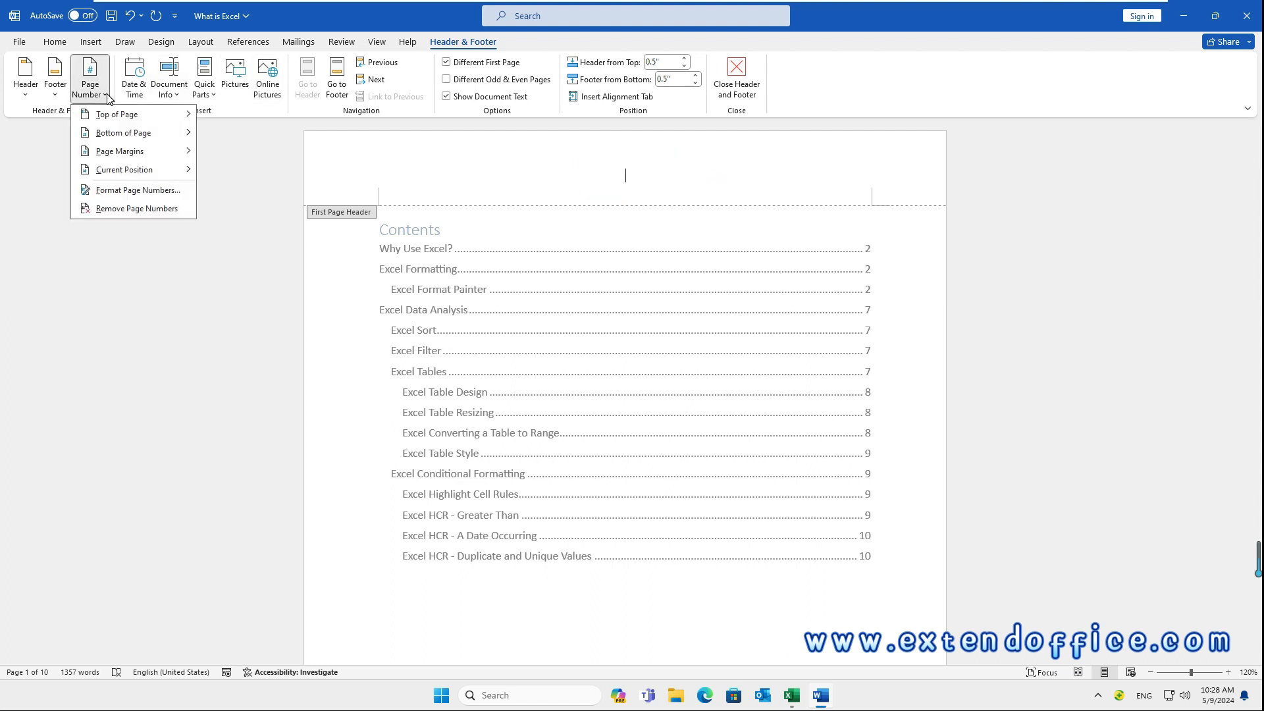
mouse_move(137, 190)
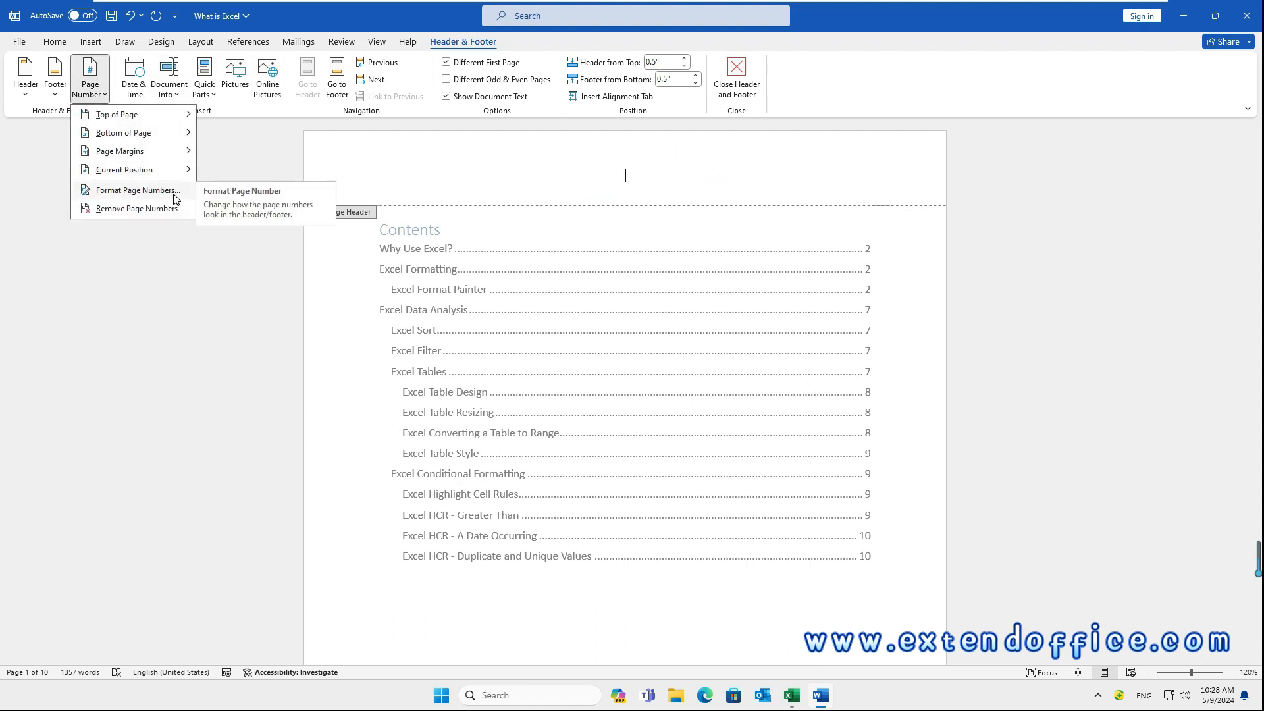
left_click(137, 190)
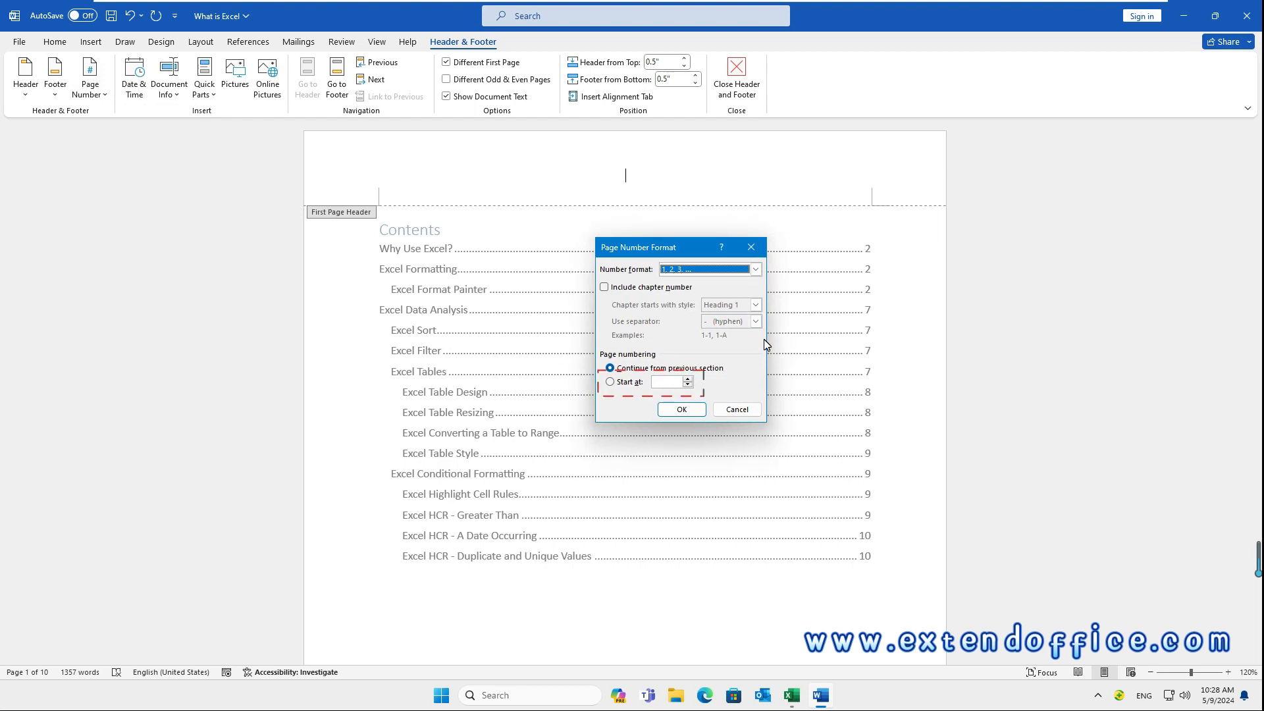
left_click(610, 381)
type("0")
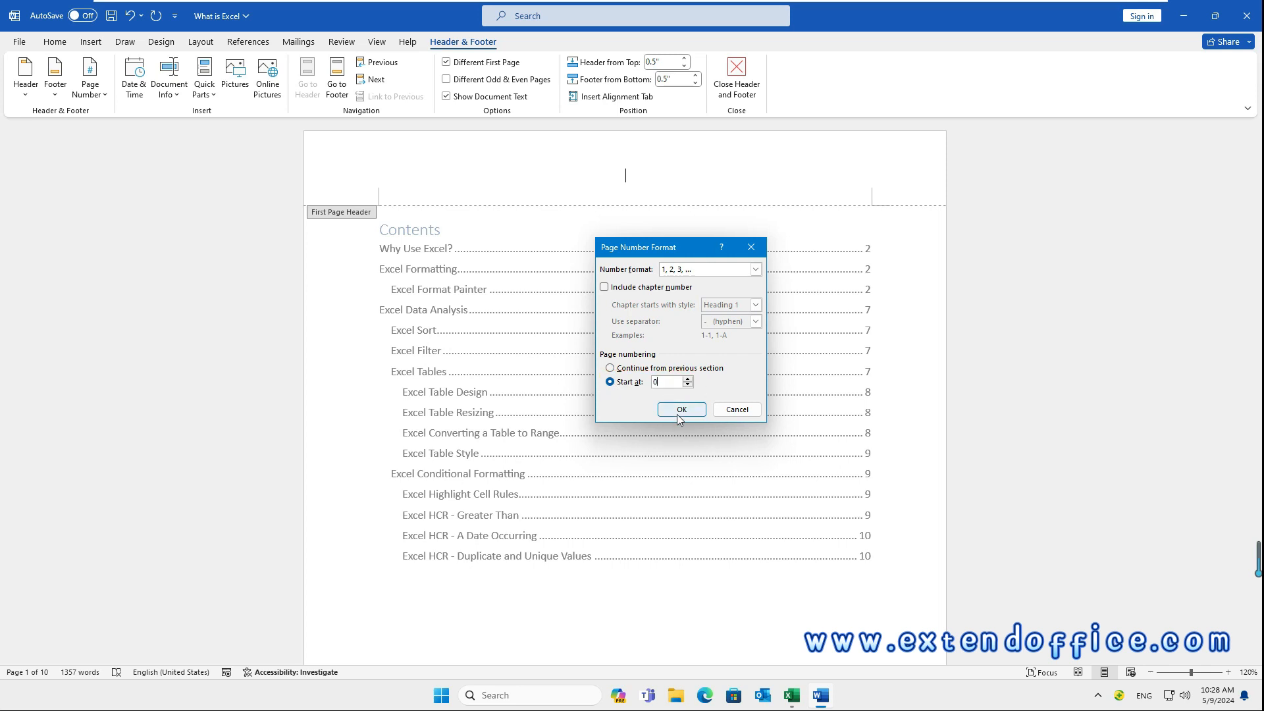
left_click(679, 409)
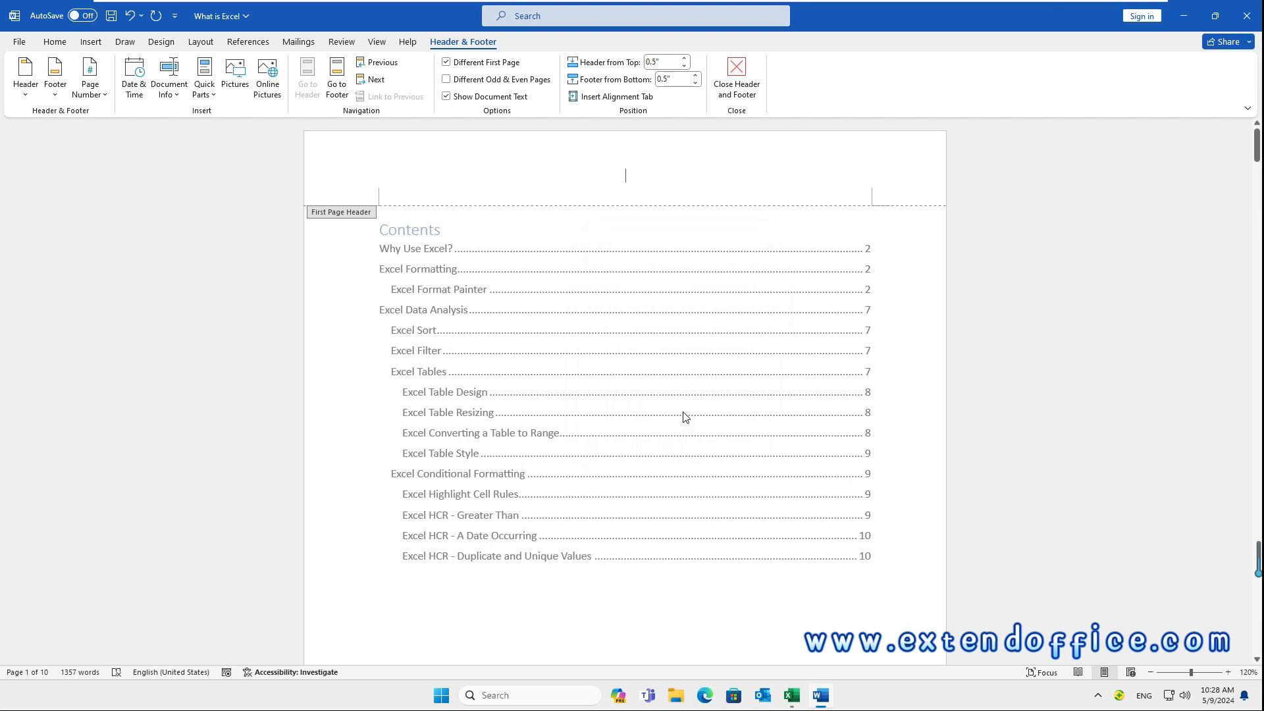
mouse_move(735, 79)
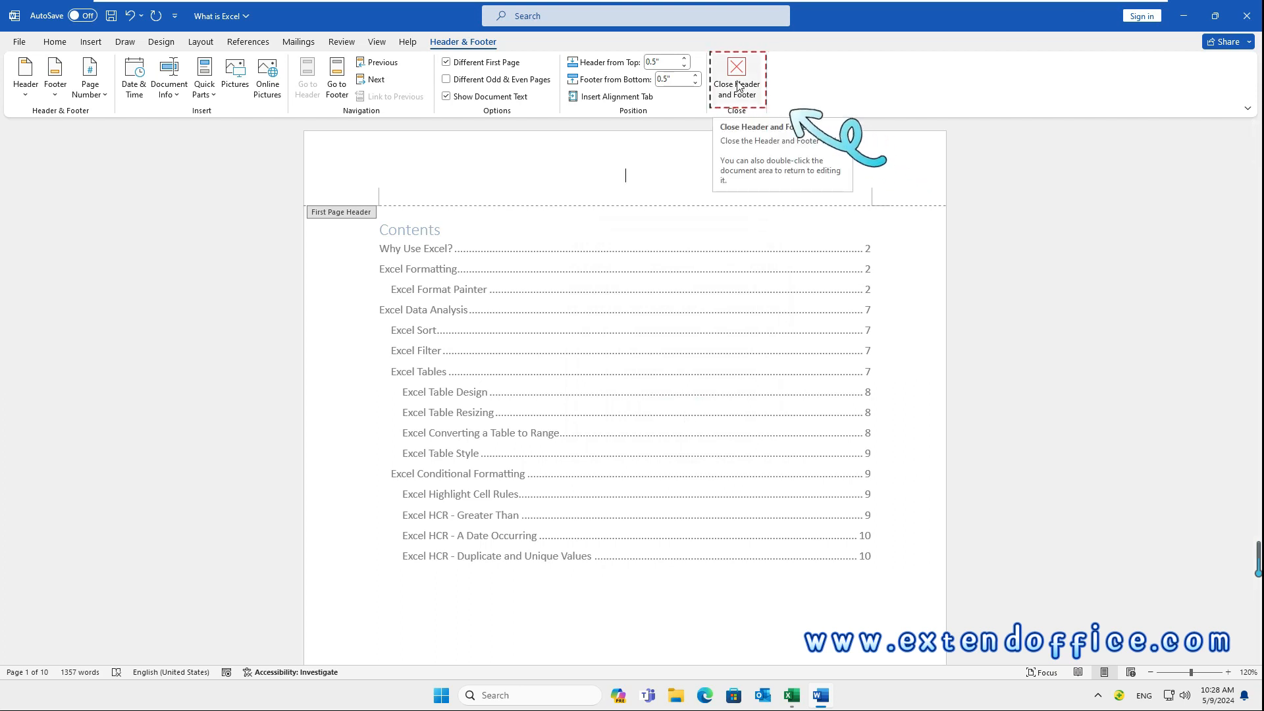
left_click(736, 79)
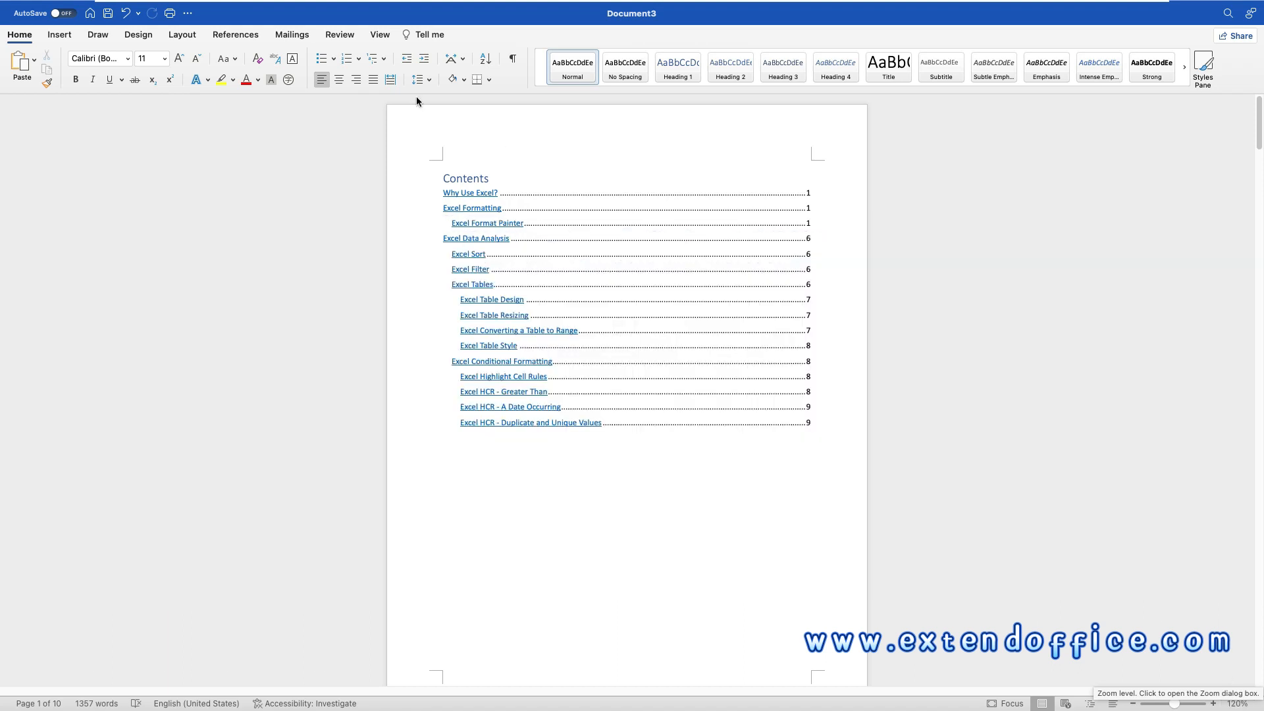
Step: In the Page Numbers dialog, untick Show number on first page
left_click(780, 65)
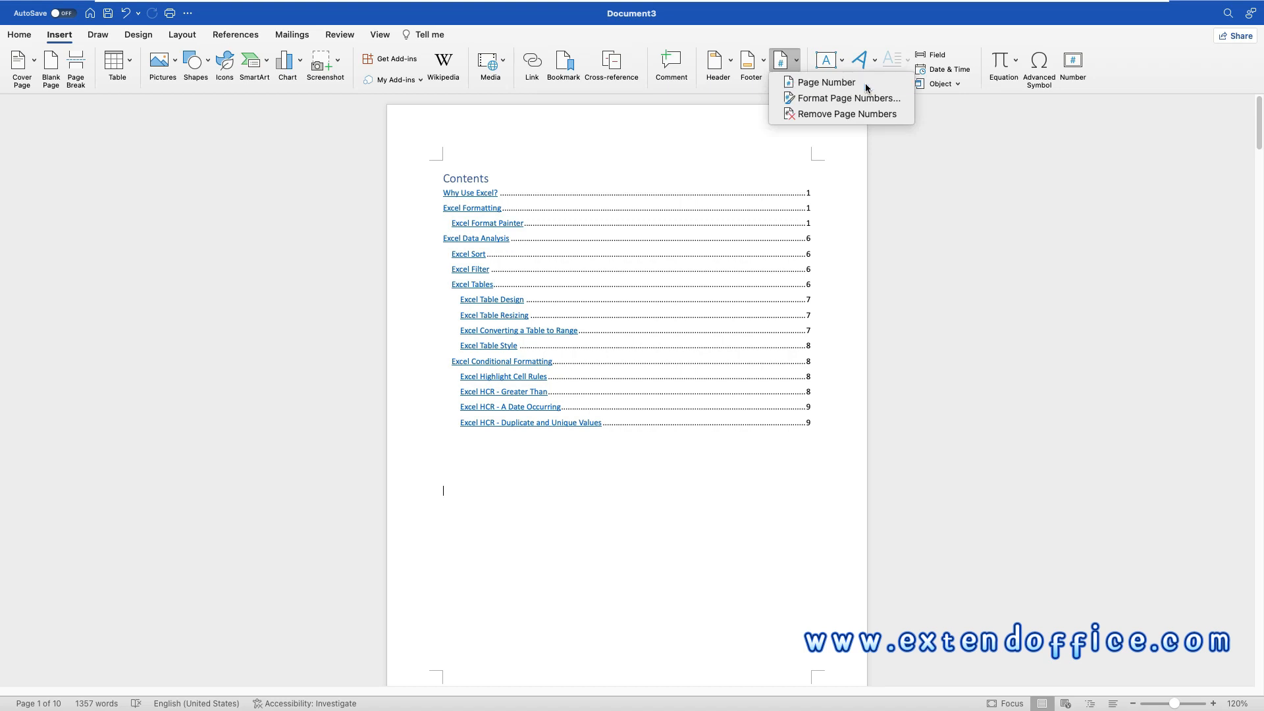
left_click(823, 81)
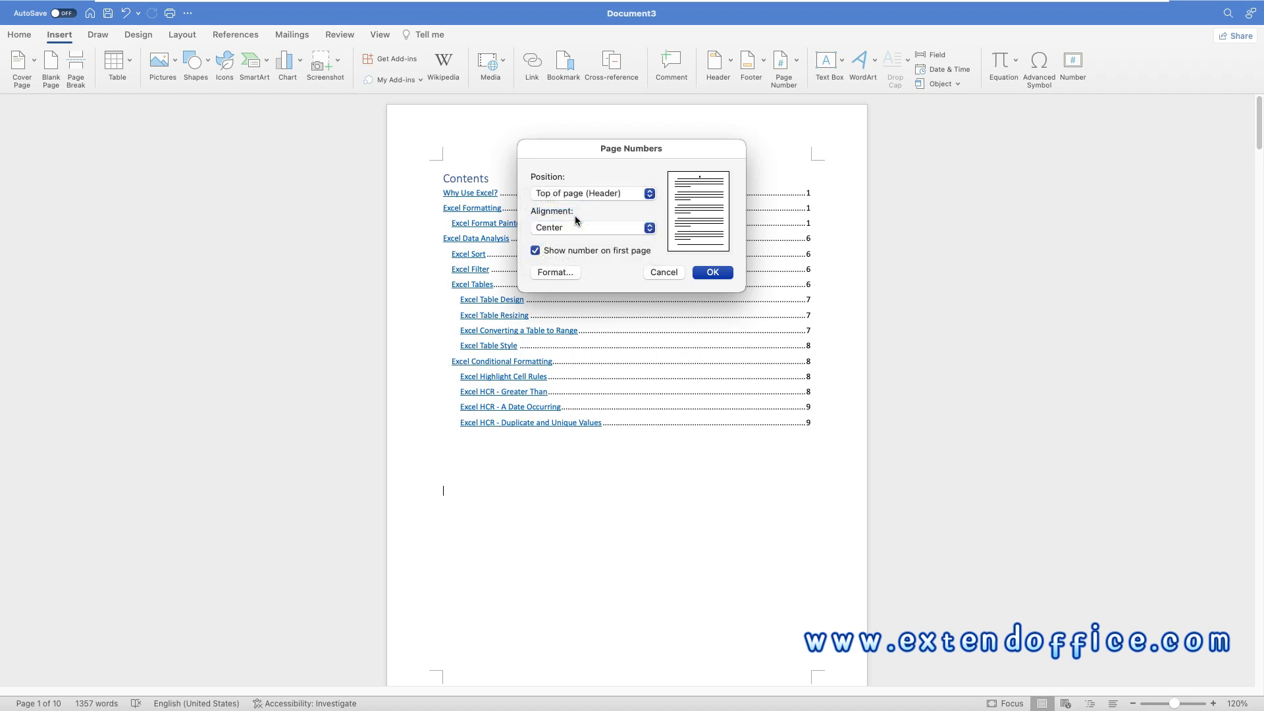
left_click(535, 250)
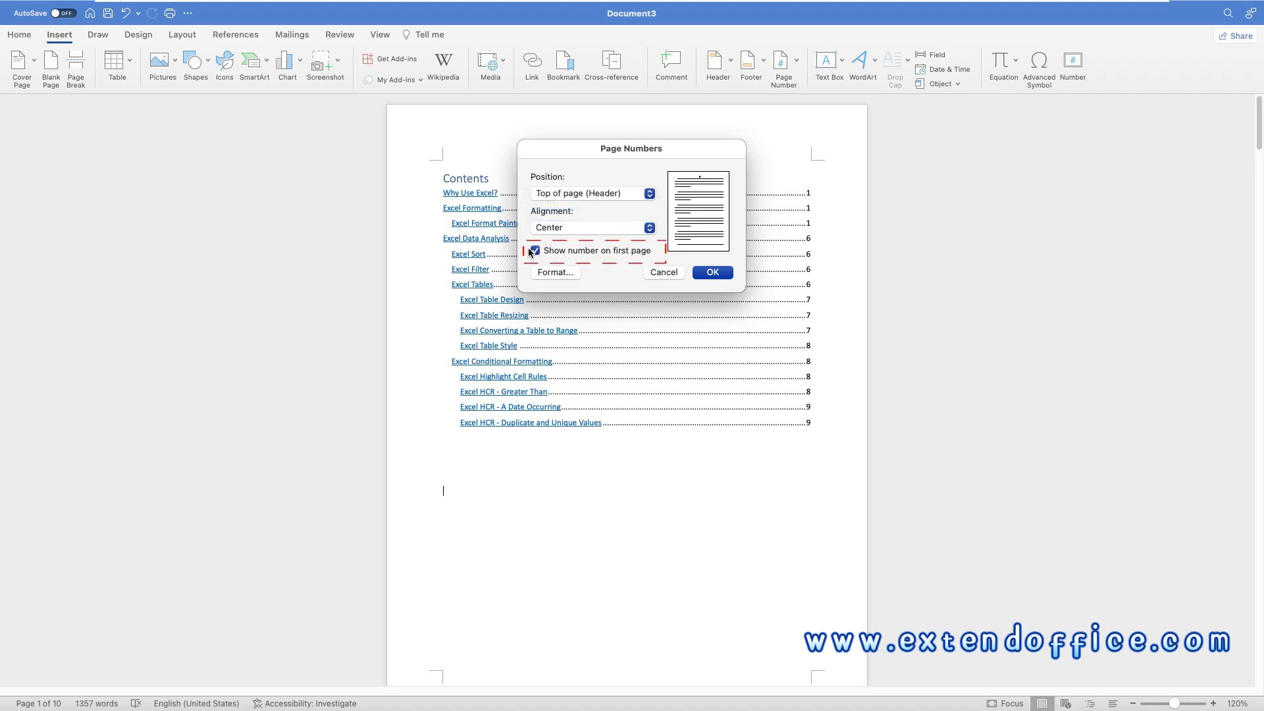
left_click(535, 251)
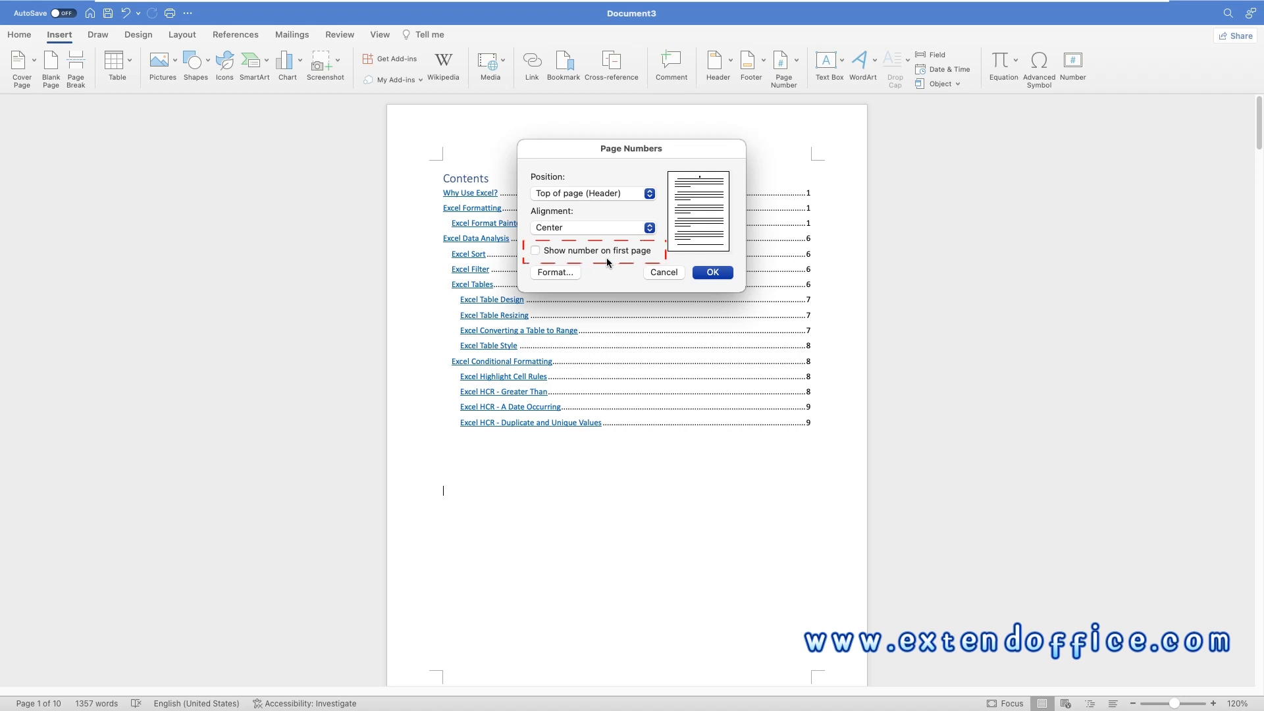
Step: Set the page number format to start at 0 and apply it
left_click(555, 272)
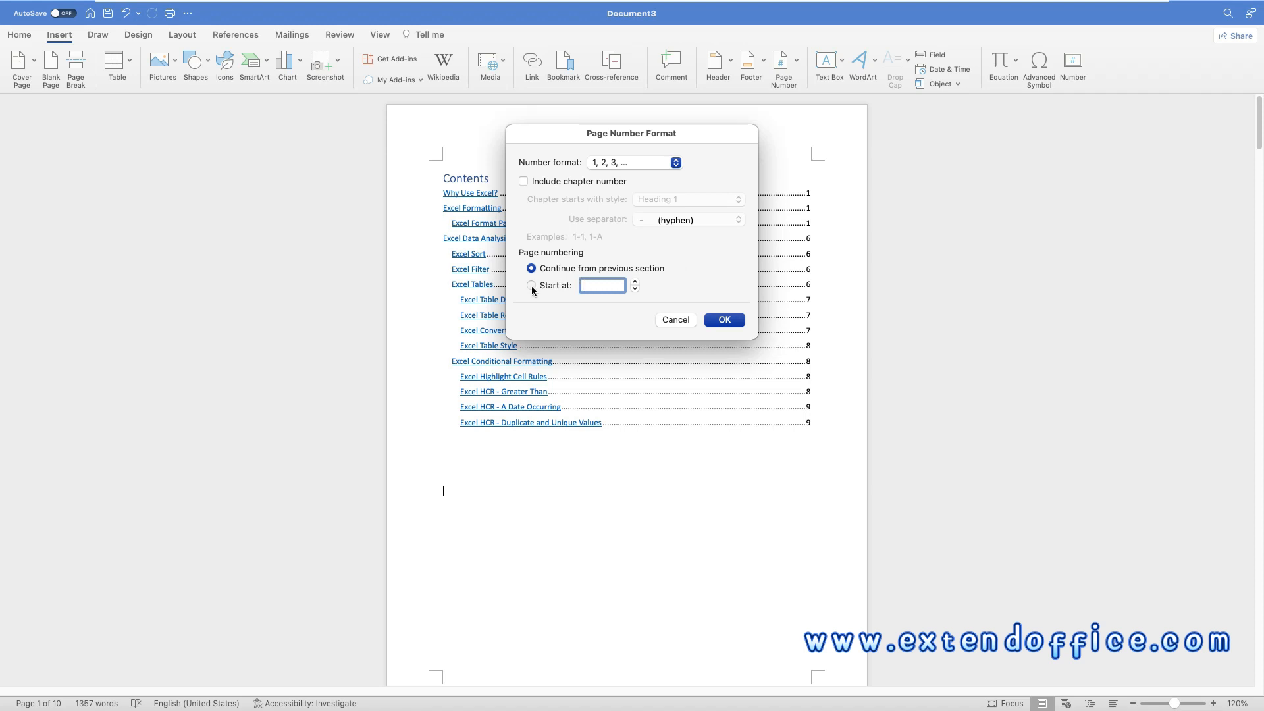
left_click(531, 285)
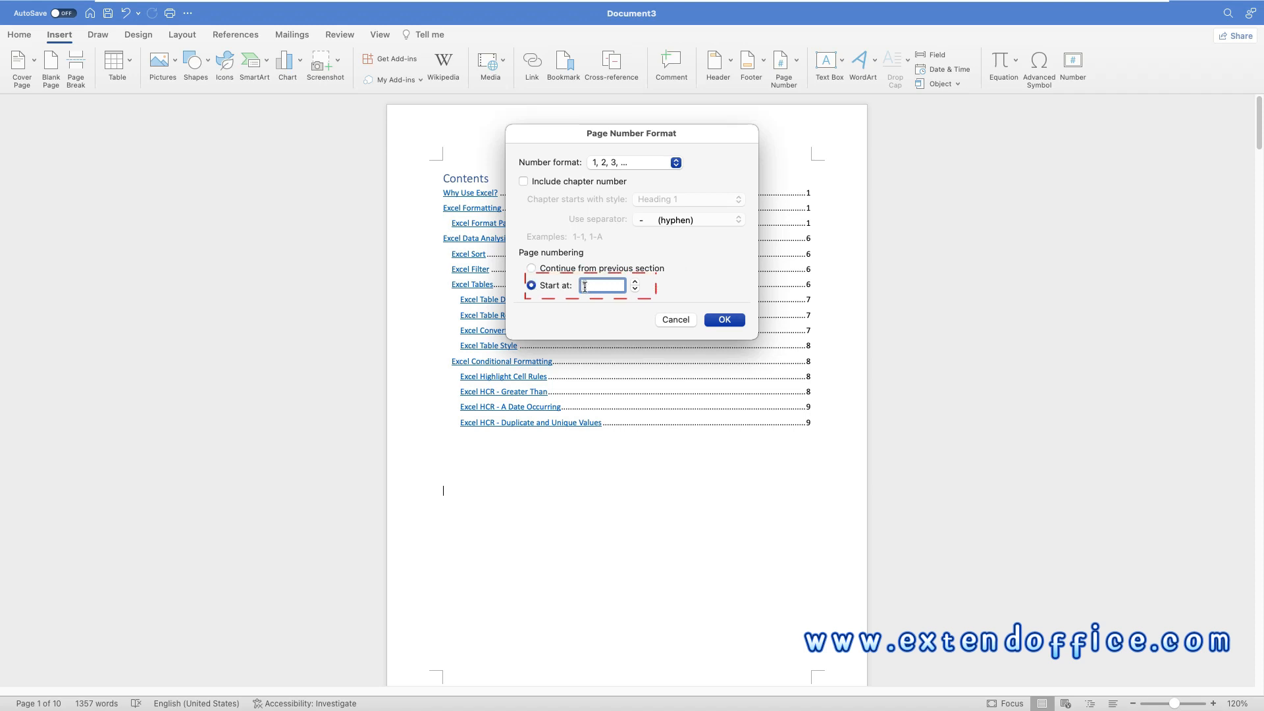
type("0")
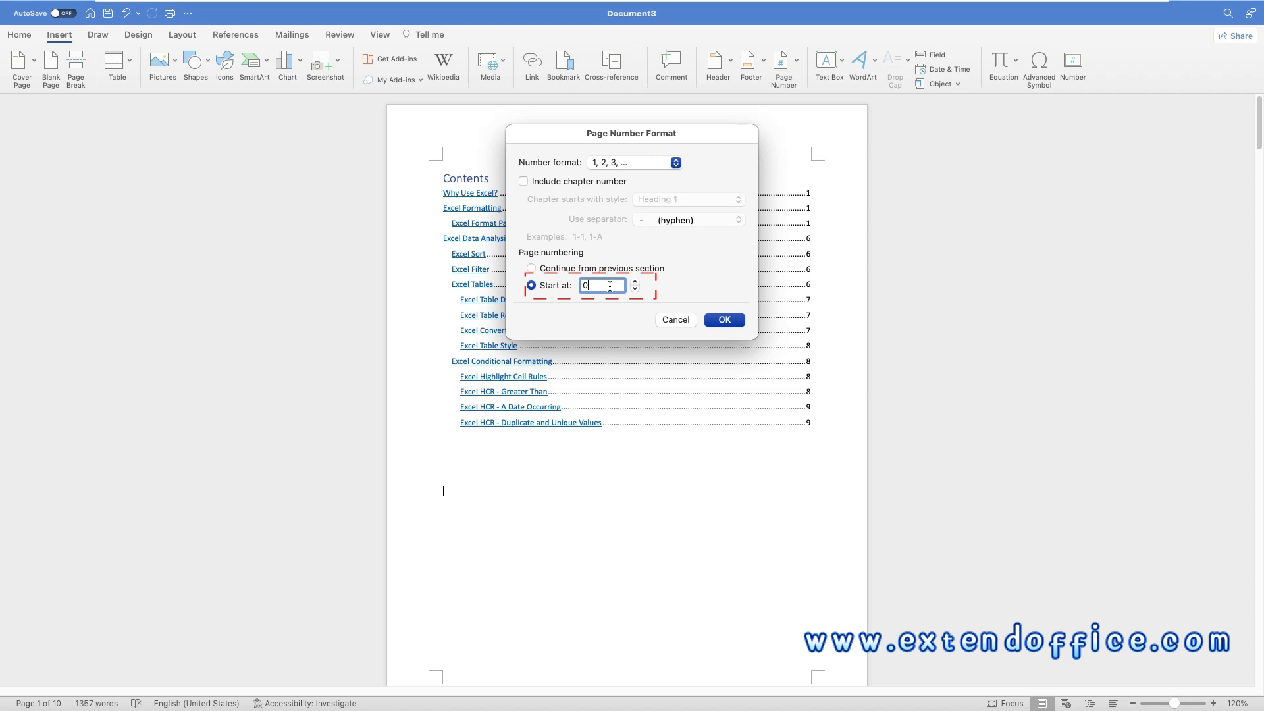
left_click(722, 320)
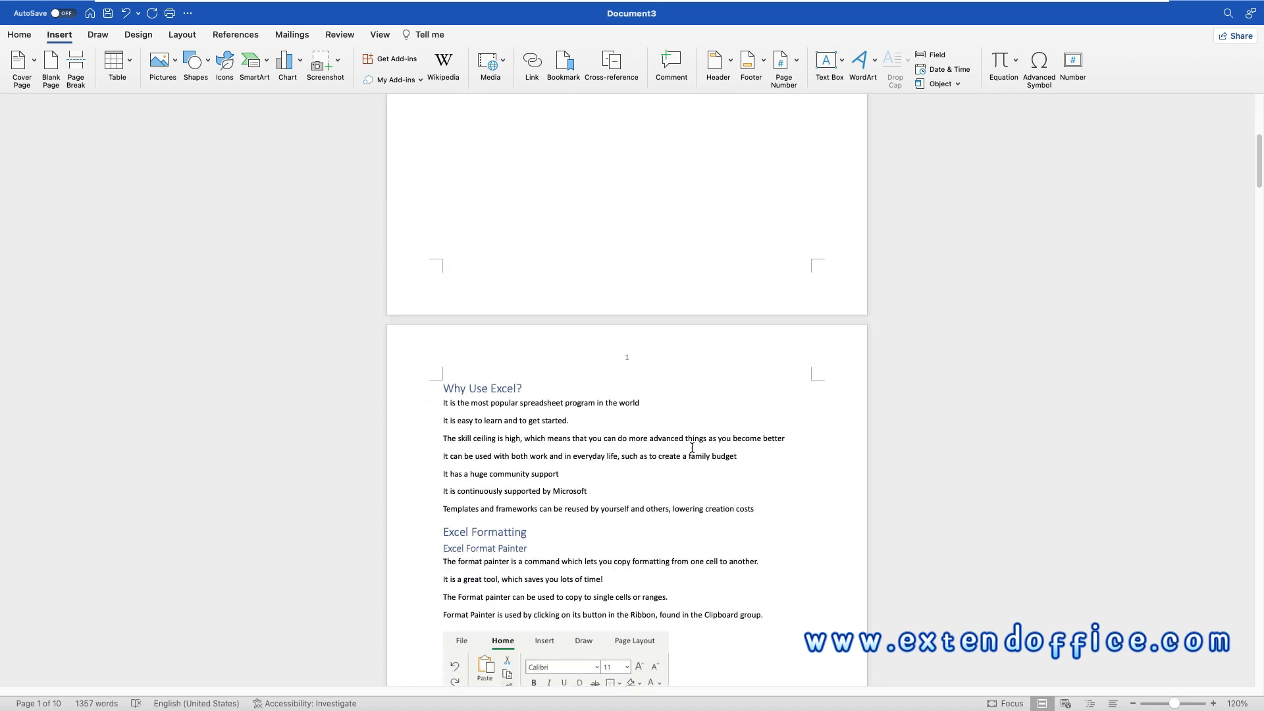
scroll("down", 3)
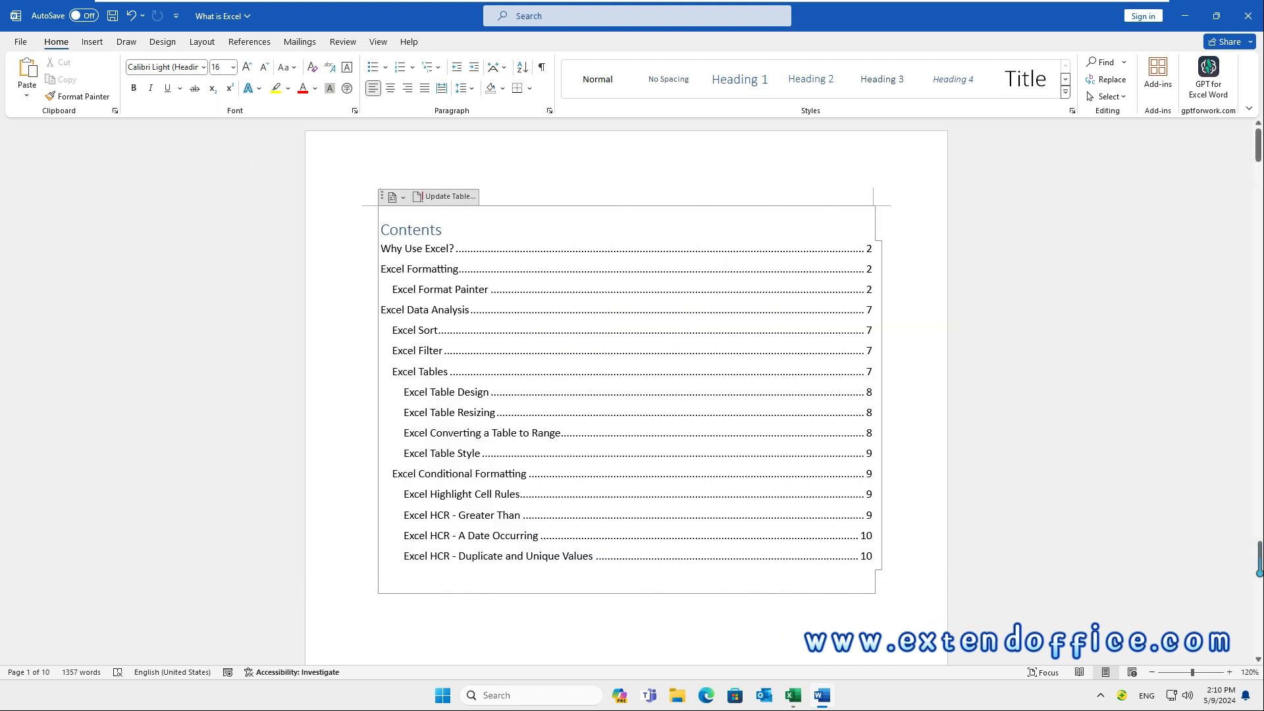
Step: Insert a Next Page section break before 'Notice the dotted border around A1.'
scroll("down", 3)
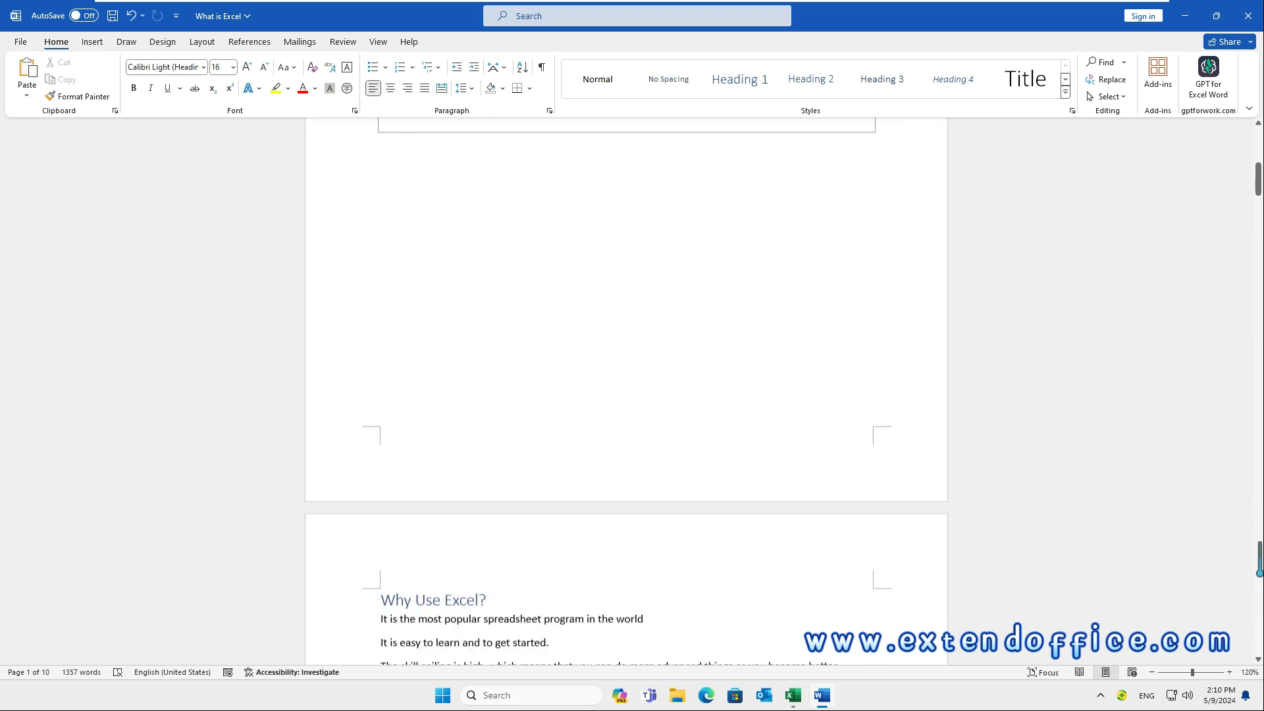
scroll("up", 3)
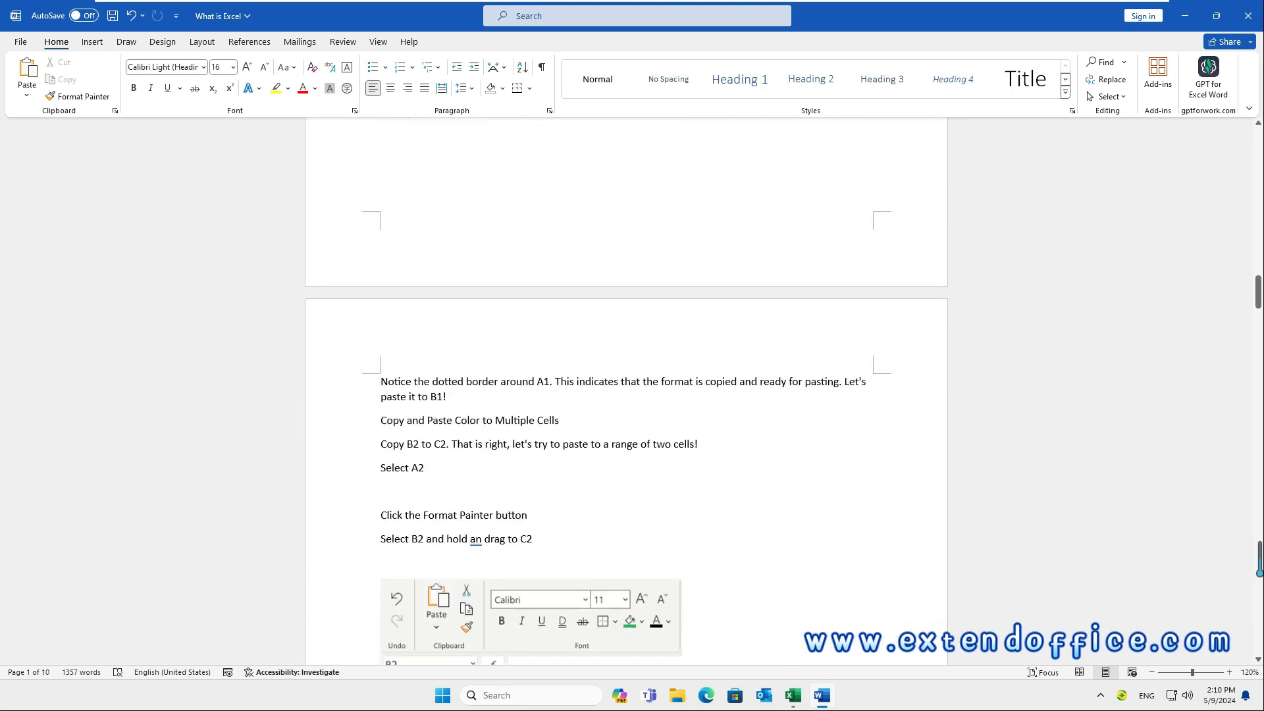
scroll("down", 3)
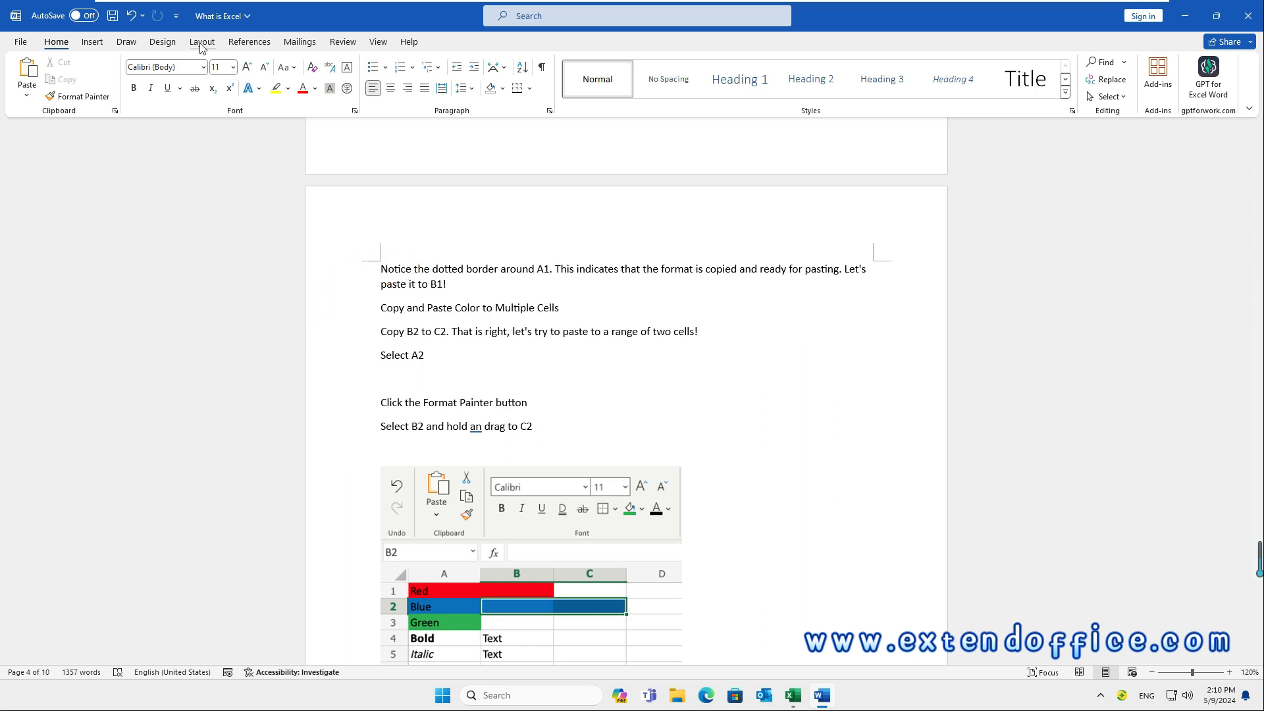
left_click(201, 42)
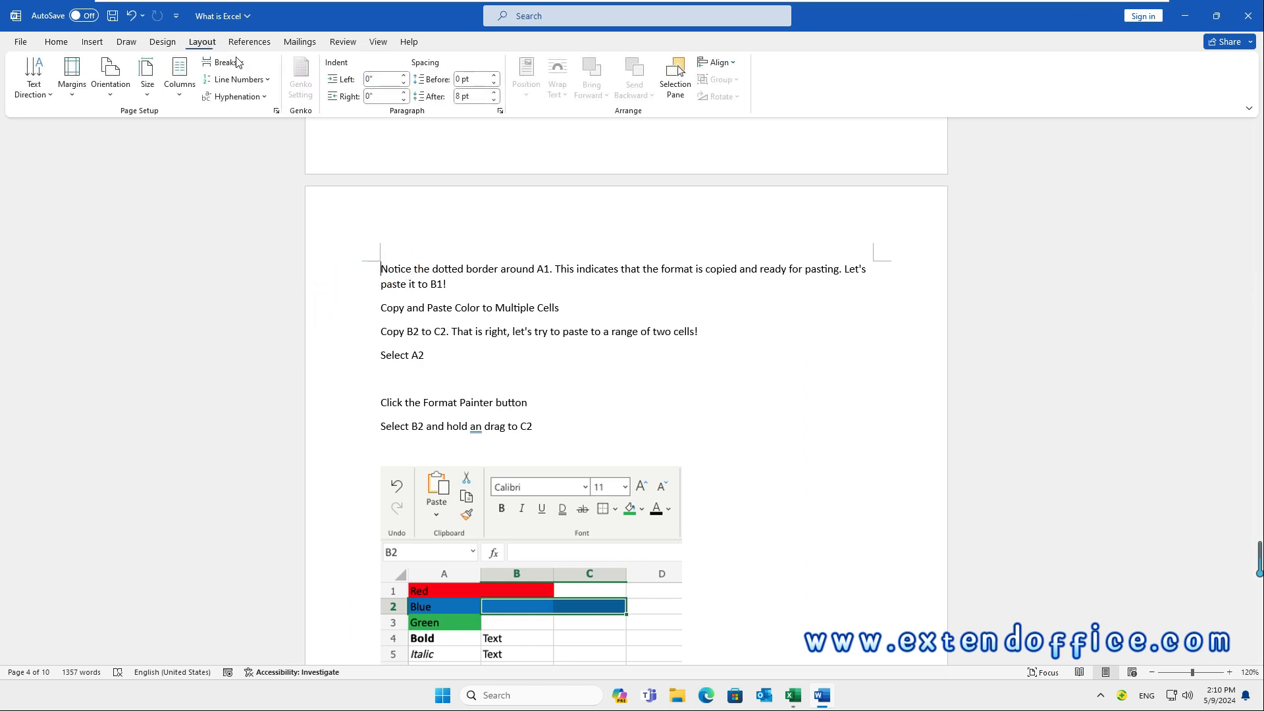
left_click(223, 62)
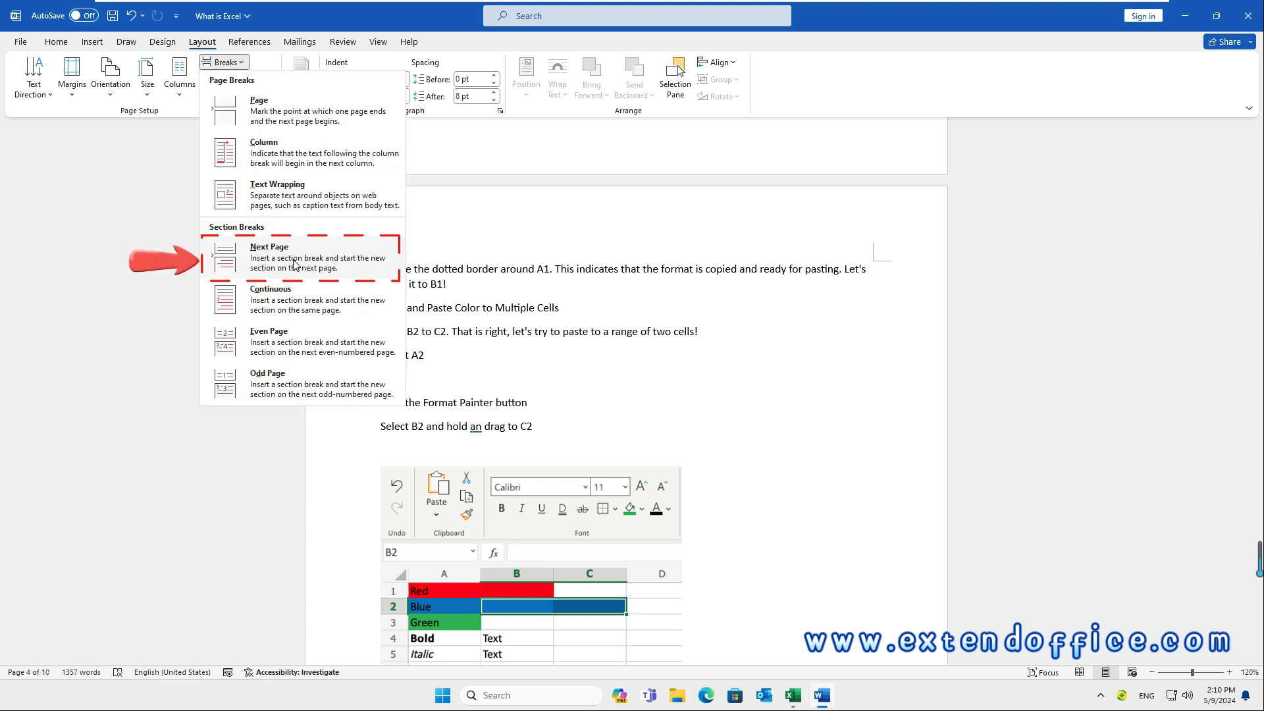
left_click(224, 62)
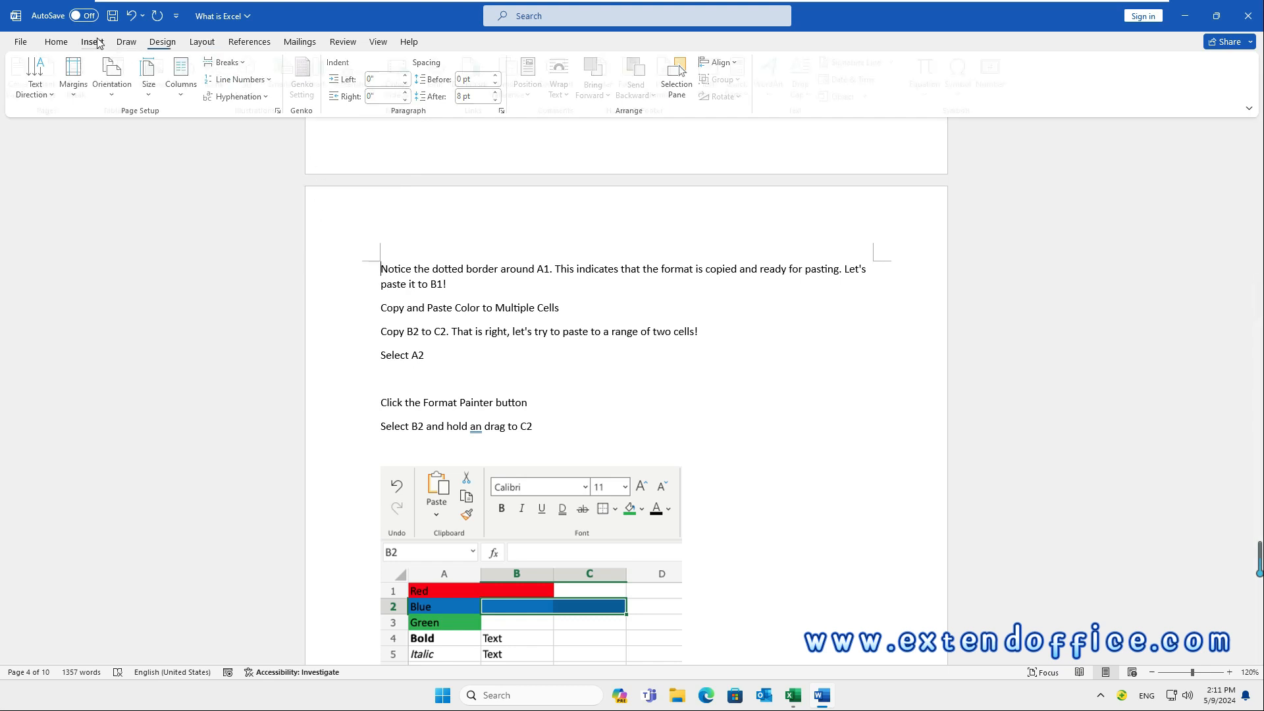
Step: Open the section 2 header on page 4 from the Insert tab
left_click(91, 41)
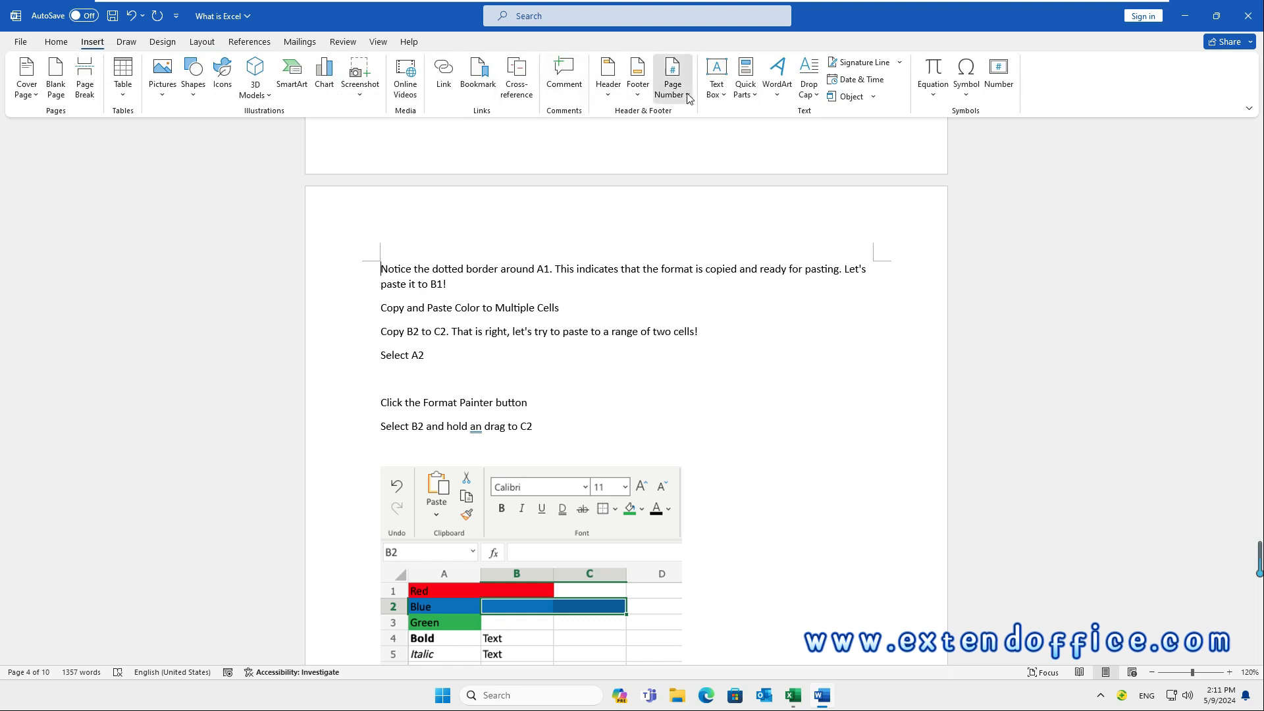
left_click(671, 77)
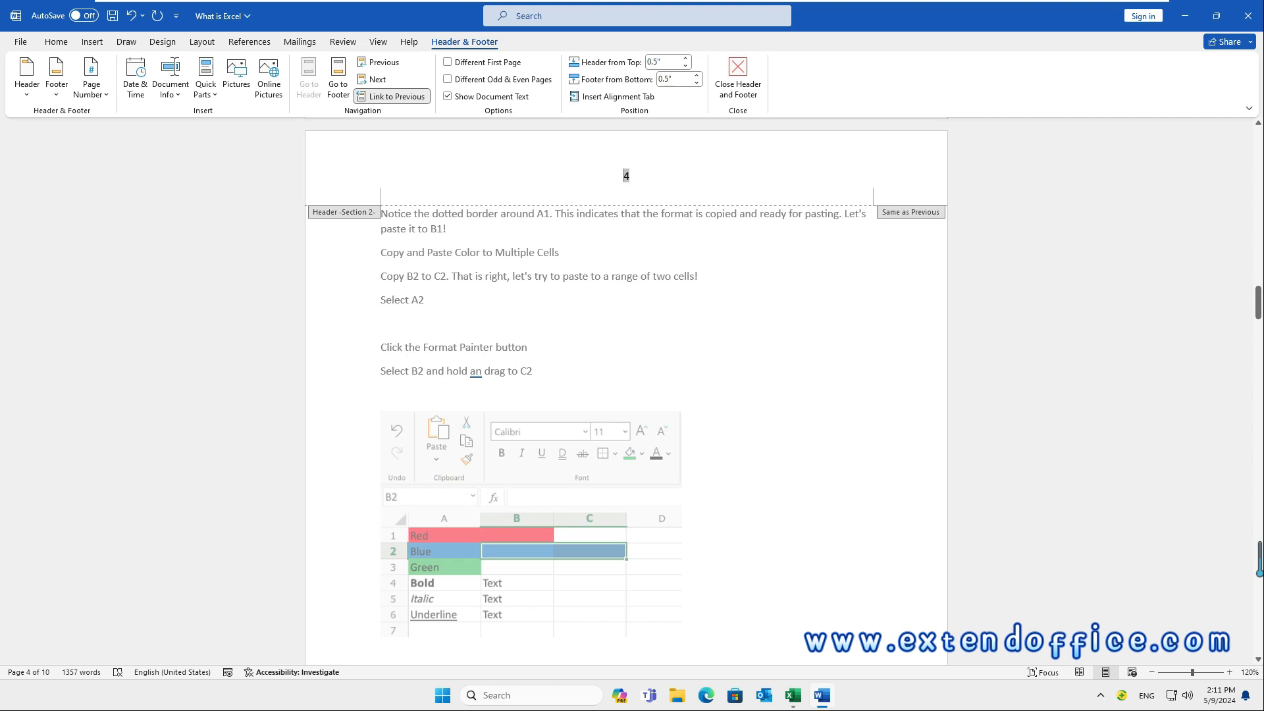
mouse_move(396, 97)
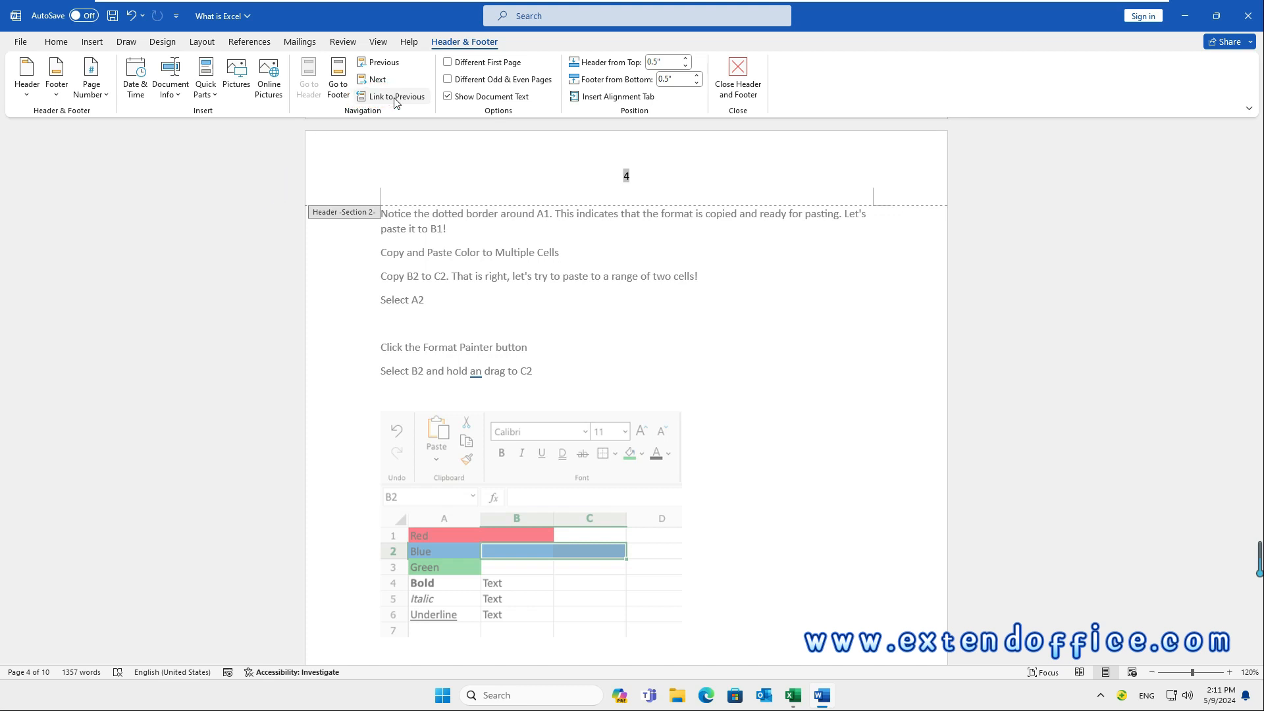
Step: Restart section 2 page numbering at 1 via Format Page Numbers
left_click(90, 77)
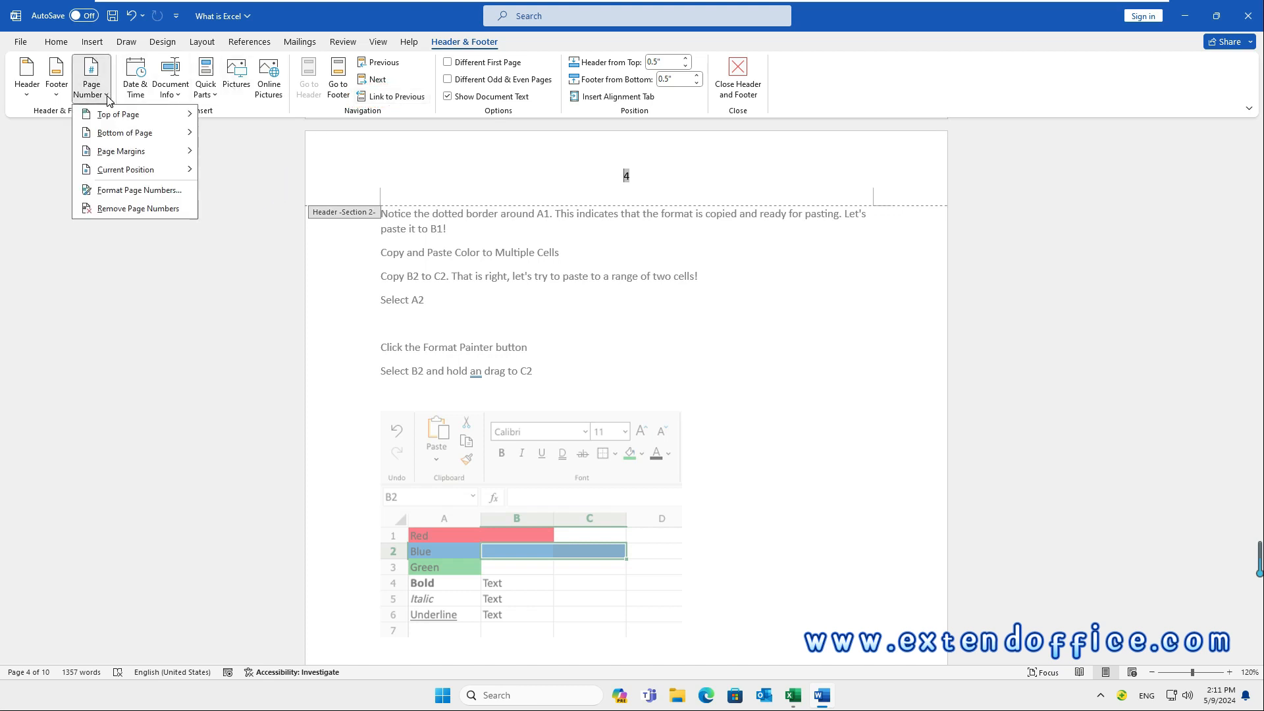
mouse_move(139, 191)
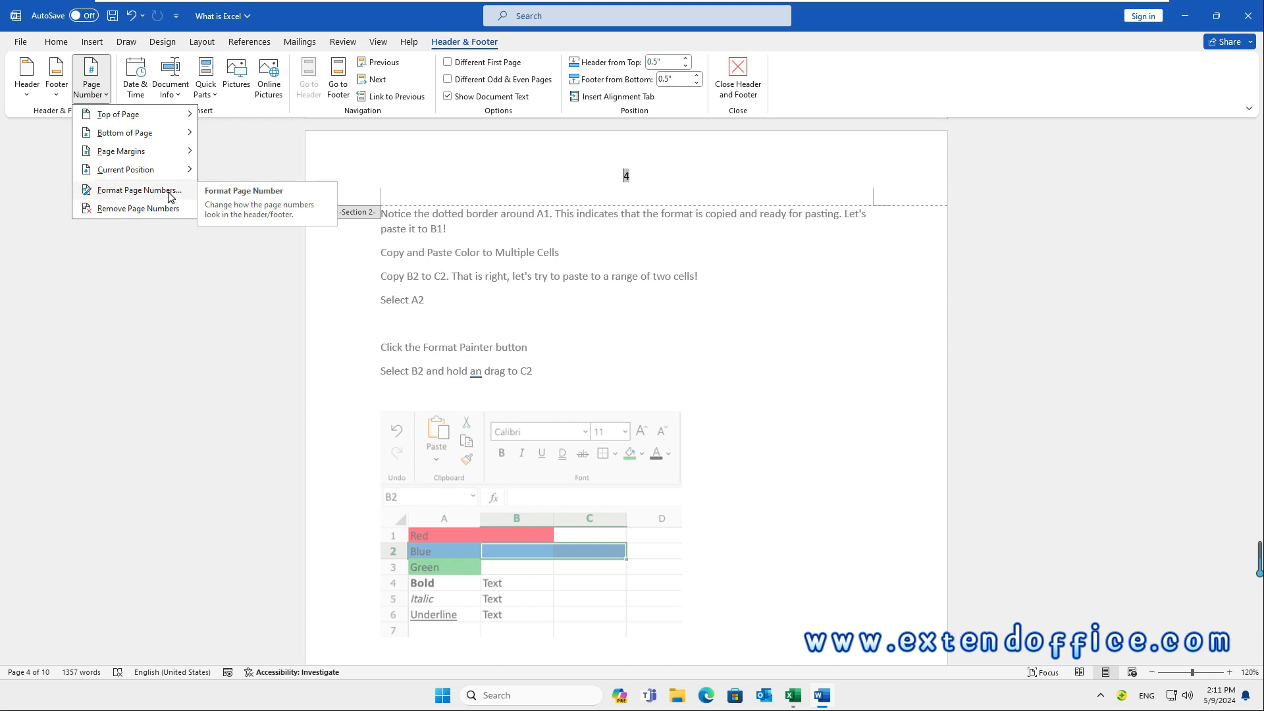
left_click(139, 191)
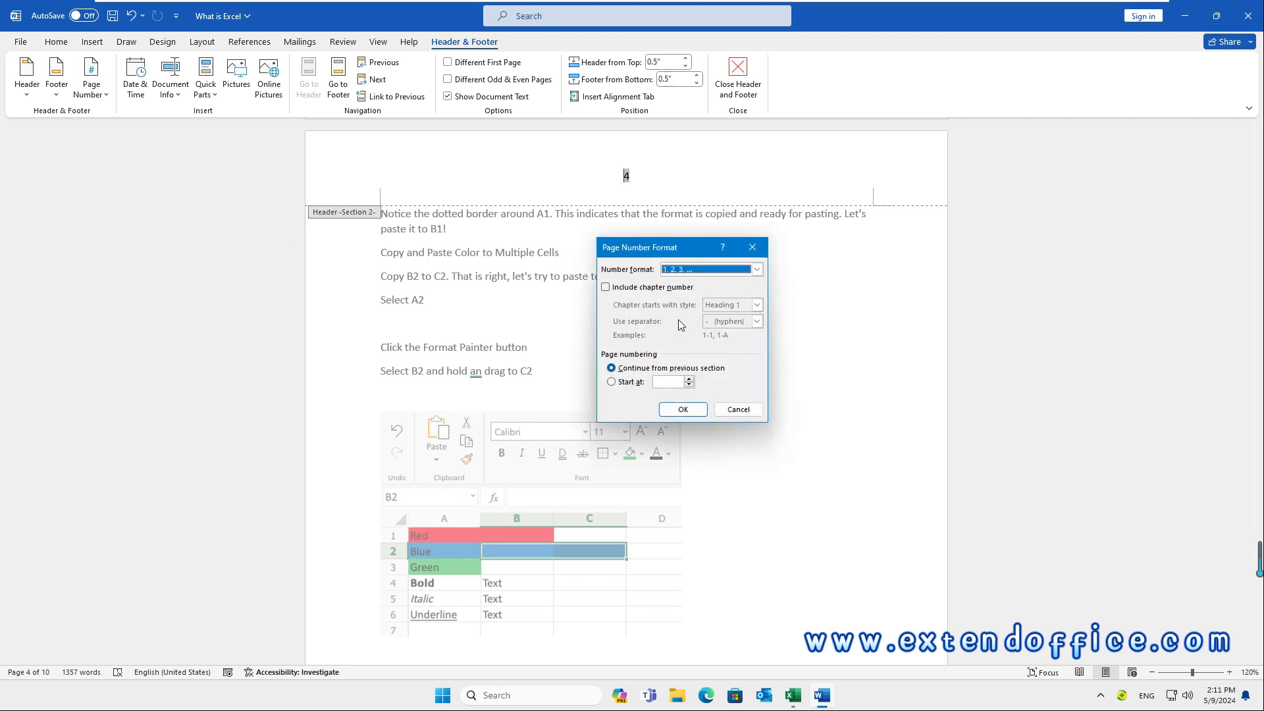
left_click(611, 381)
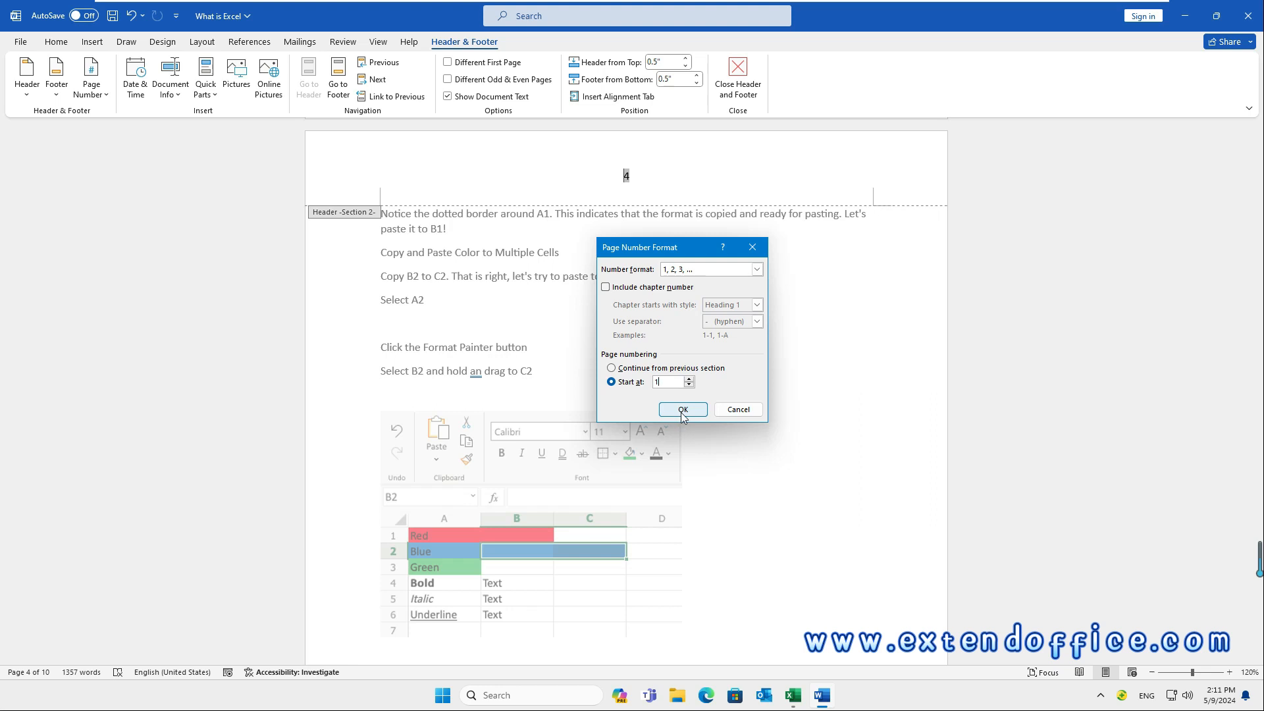
left_click(682, 409)
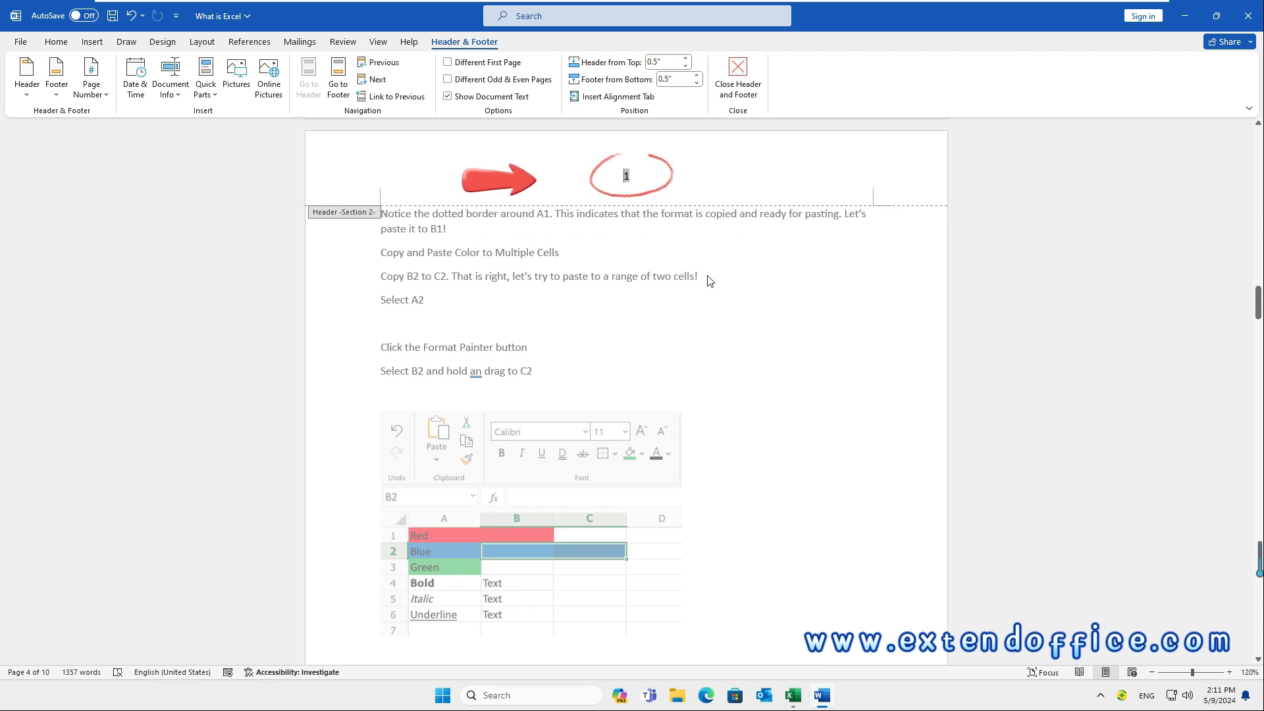
Step: Scroll through the document to check the section 2 page shows number 1
scroll("down", 3)
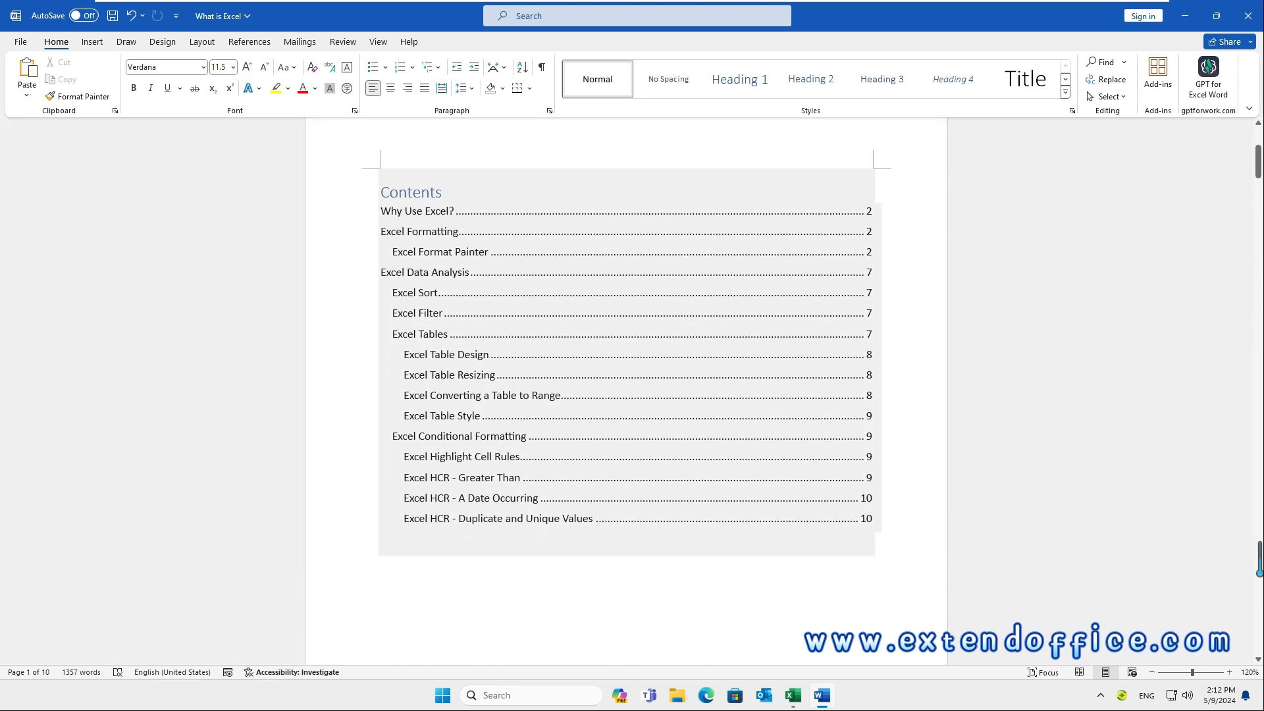
scroll("down", 3)
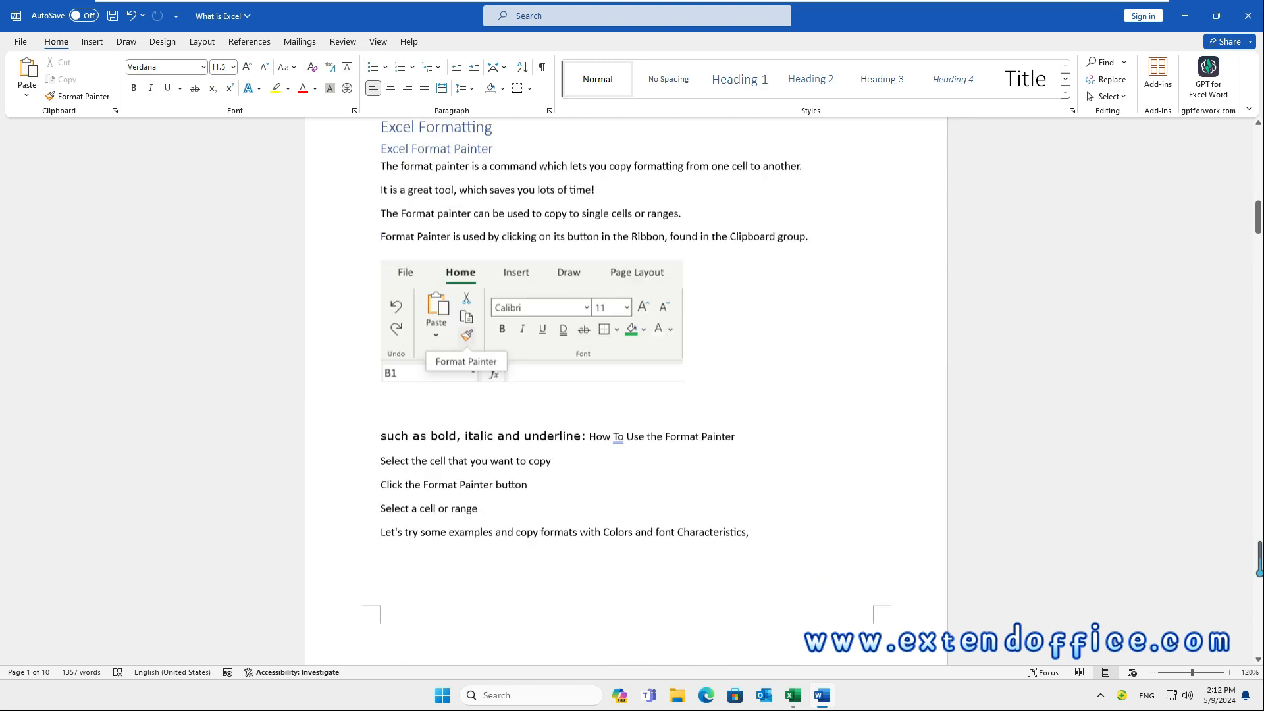
scroll("down", 3)
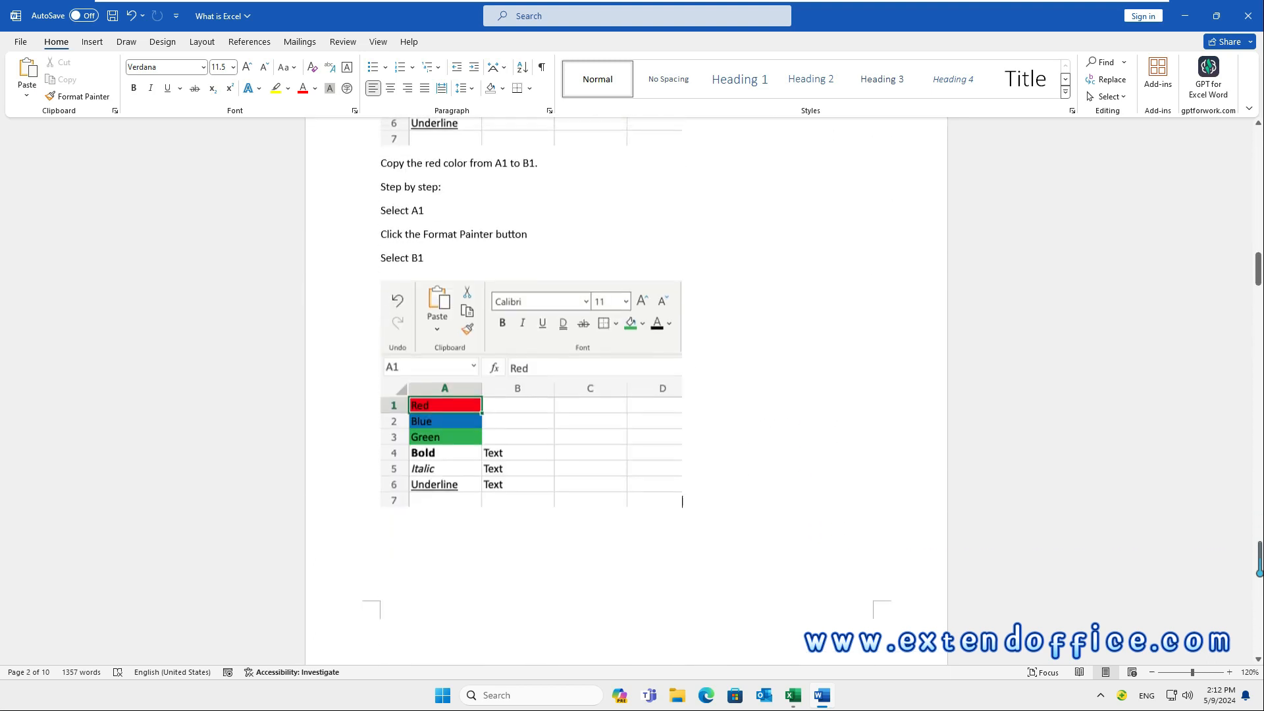
scroll("down", 3)
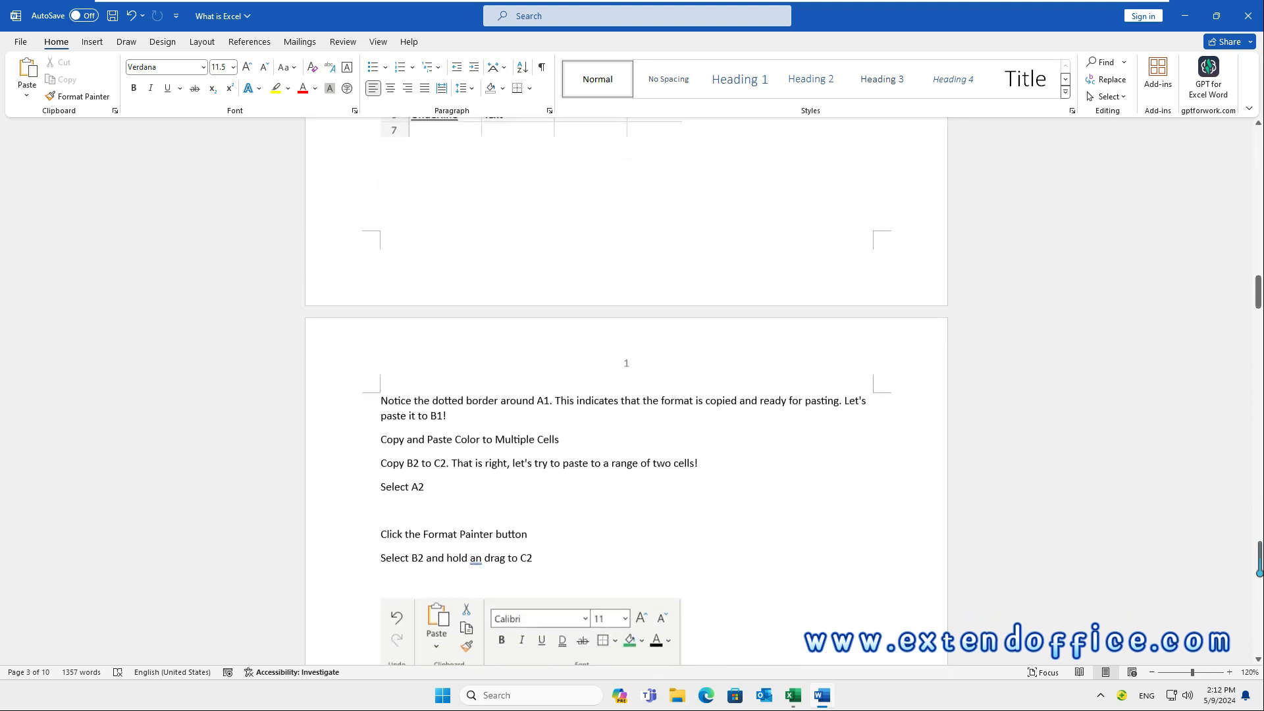